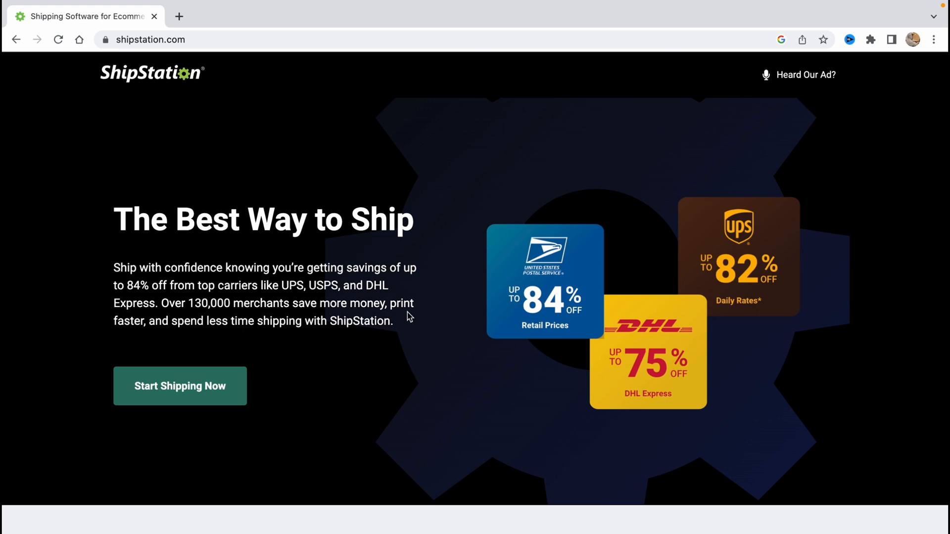
{"action": "mouse_move", "coordinate": [400, 299]}
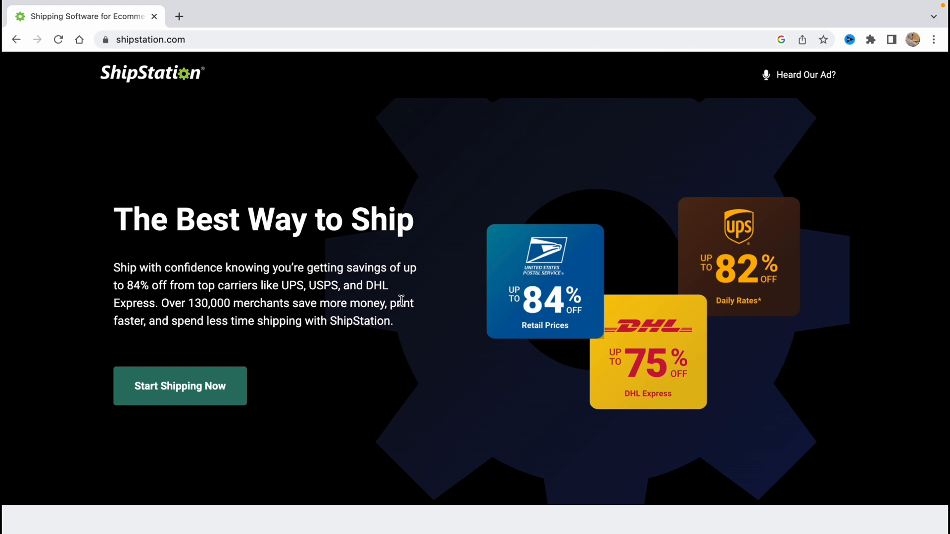
{"action": "mouse_move", "coordinate": [180, 79]}
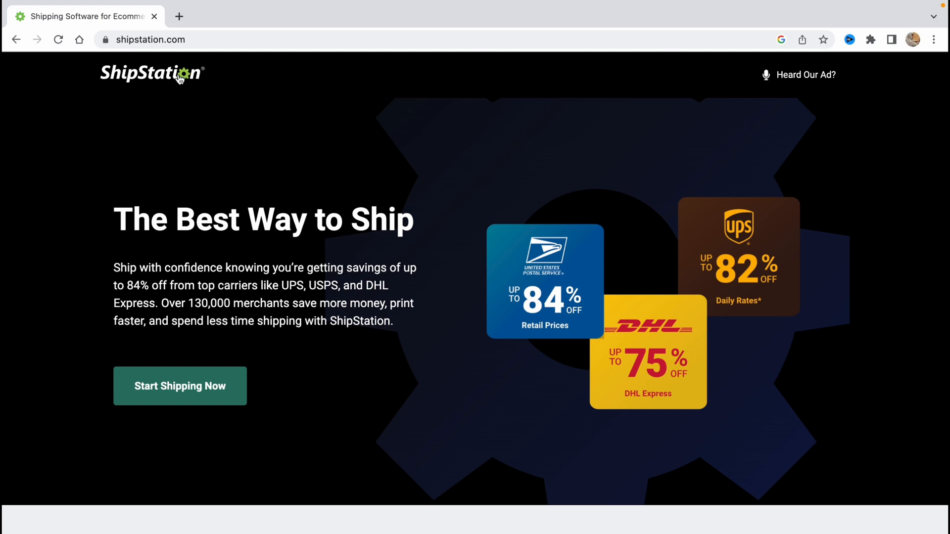
Scroll the homepage past the hero to the 180+ Integration Partners strip and four-step How It Works
{"action": "left_click", "coordinate": [176, 40]}
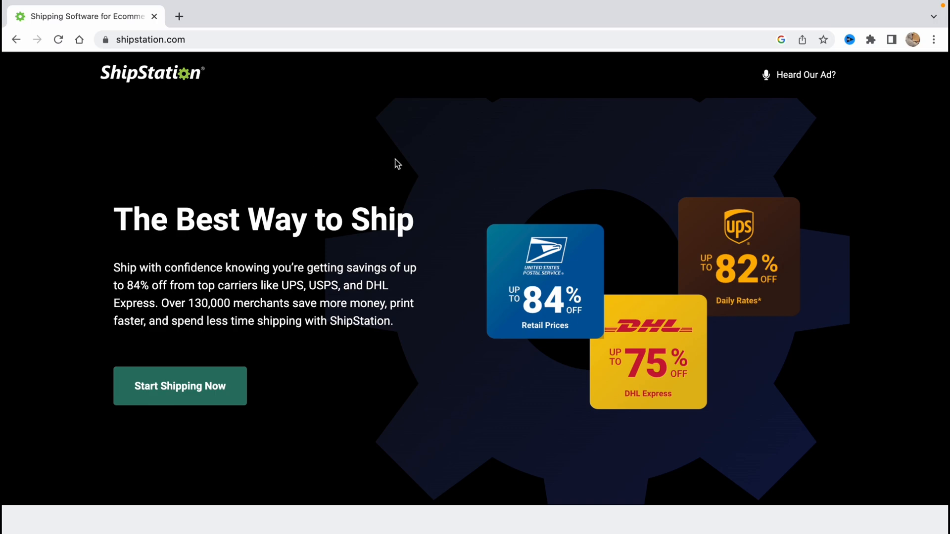
{"action": "scroll", "scroll_direction": "down", "scroll_amount": 3}
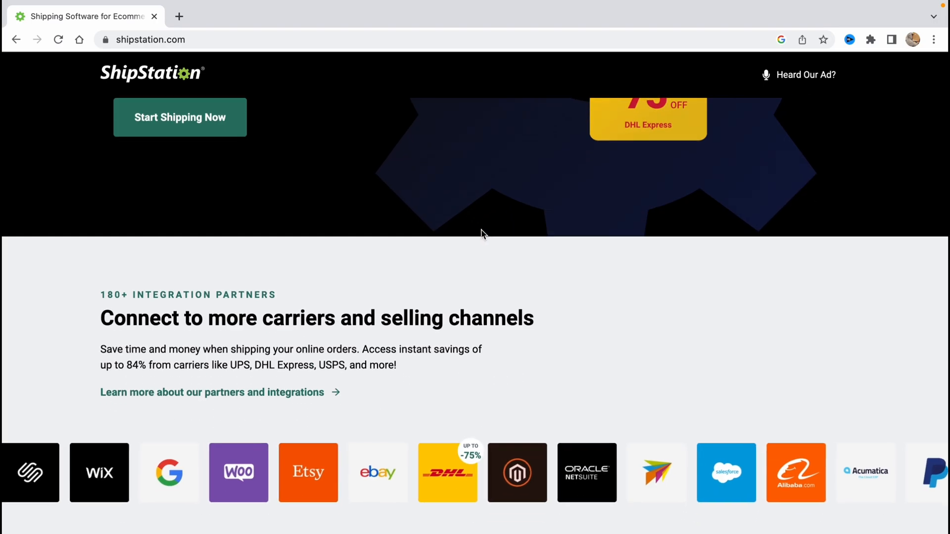
{"action": "scroll", "scroll_direction": "down", "scroll_amount": 3}
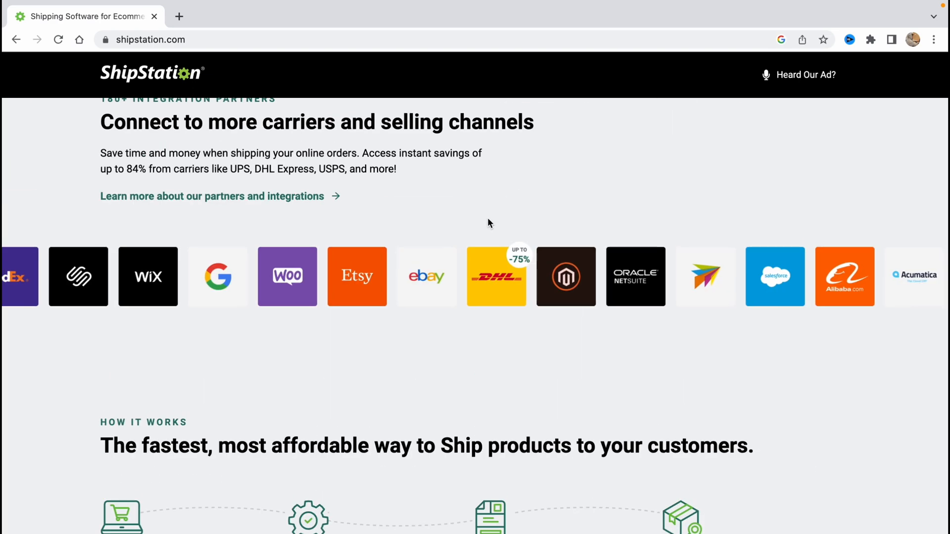
{"action": "scroll", "scroll_direction": "up", "scroll_amount": 3}
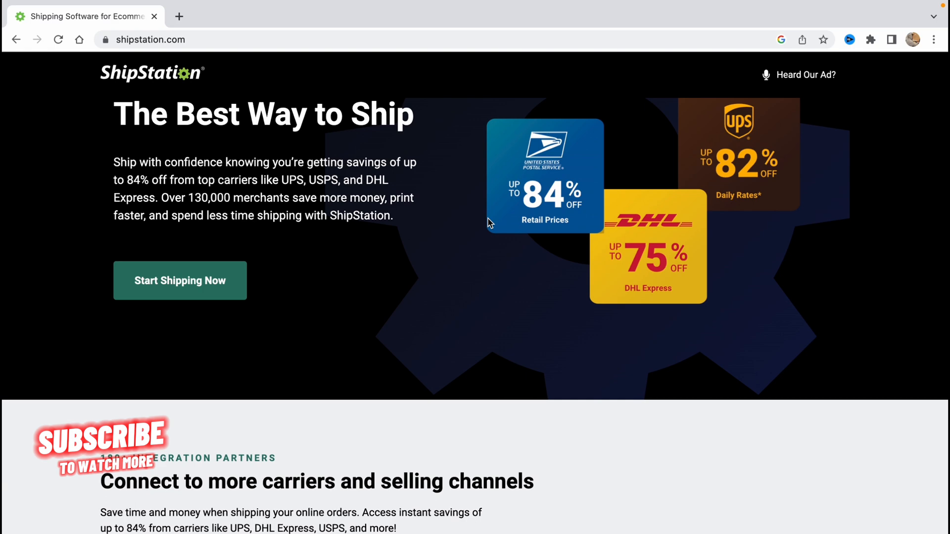
{"action": "scroll", "scroll_direction": "down", "scroll_amount": 3}
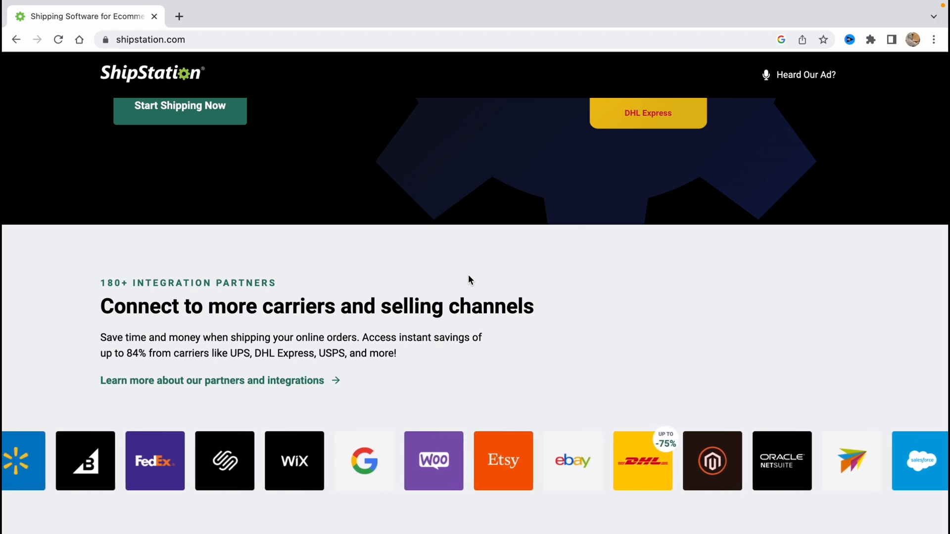
{"action": "scroll", "scroll_direction": "down", "scroll_amount": 3}
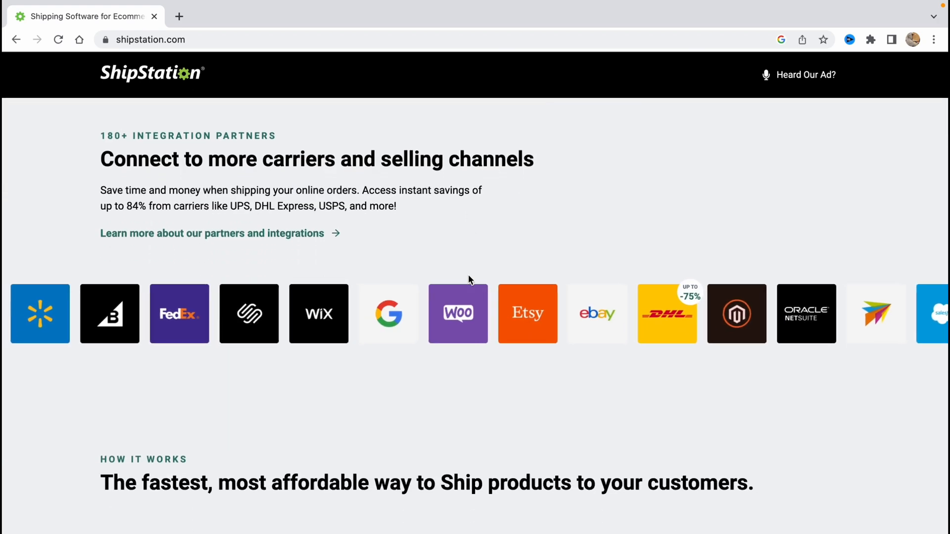
{"action": "scroll", "scroll_direction": "down", "scroll_amount": 3}
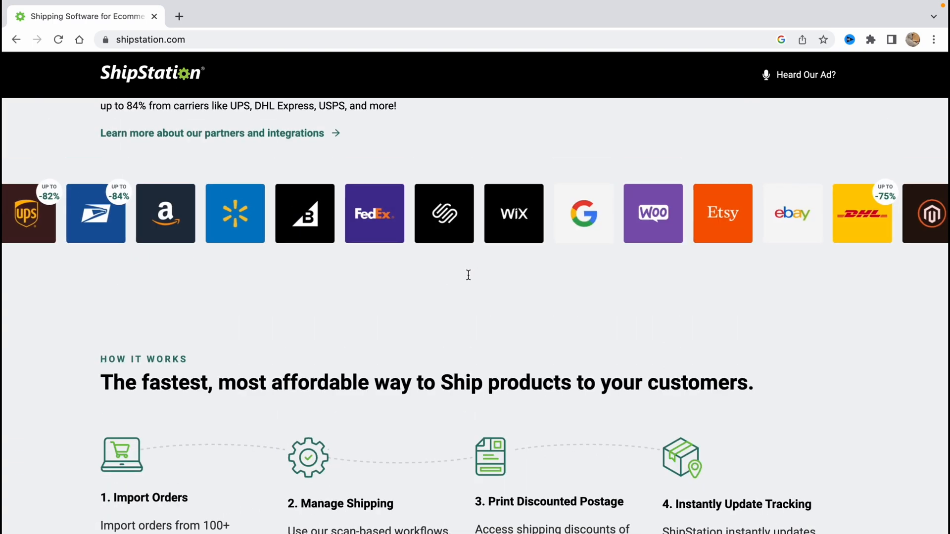
Reach the What We Offer section and view the Tracking then Rate Shopping feature overviews
{"action": "scroll", "scroll_direction": "down", "scroll_amount": 3}
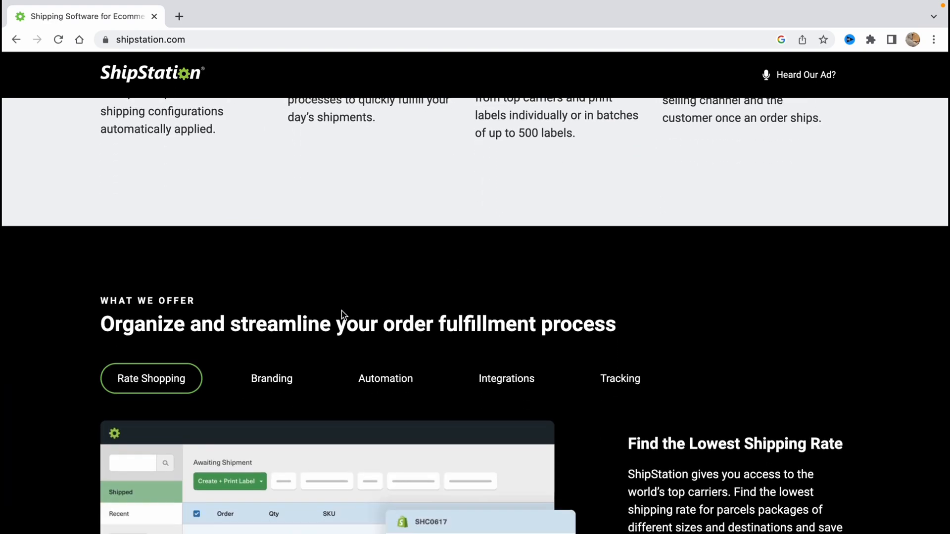
{"action": "scroll", "scroll_direction": "down", "scroll_amount": 3}
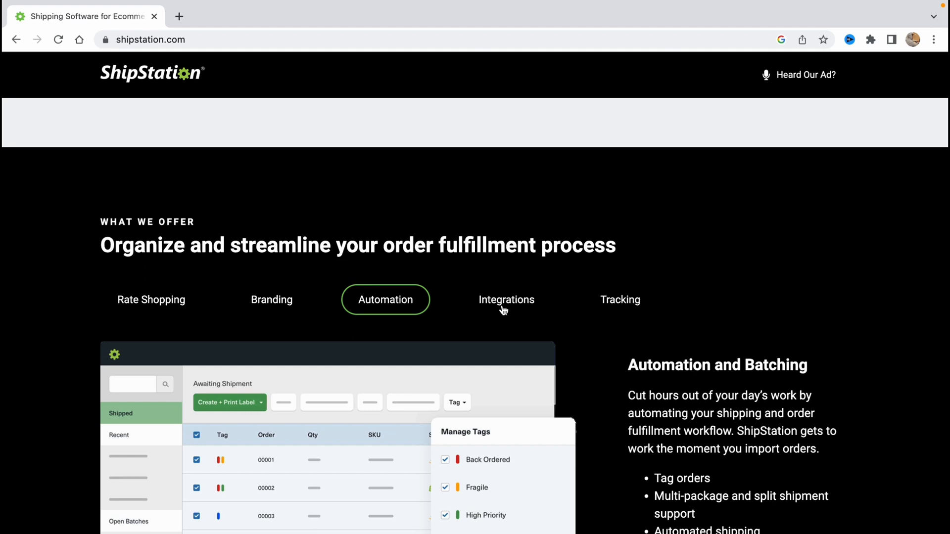
{"action": "left_click", "coordinate": [620, 299]}
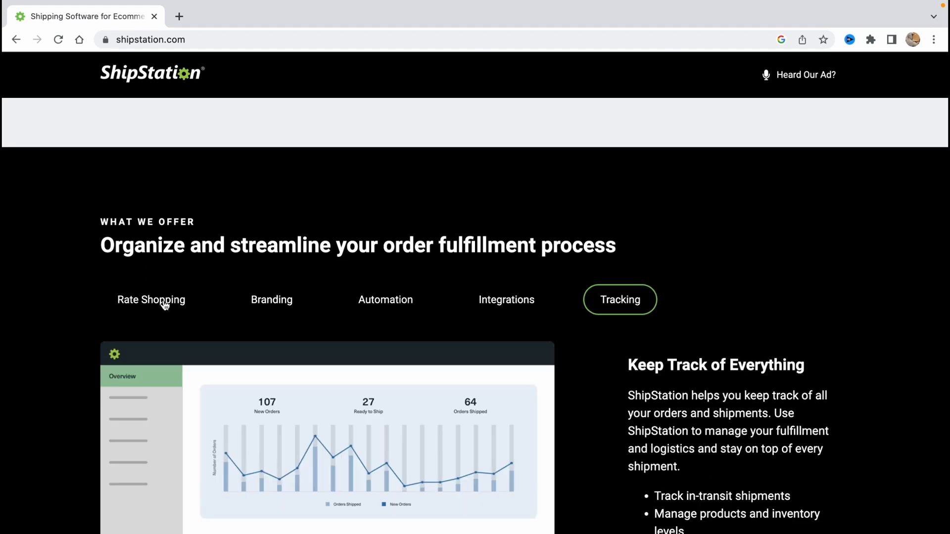
{"action": "left_click", "coordinate": [151, 298]}
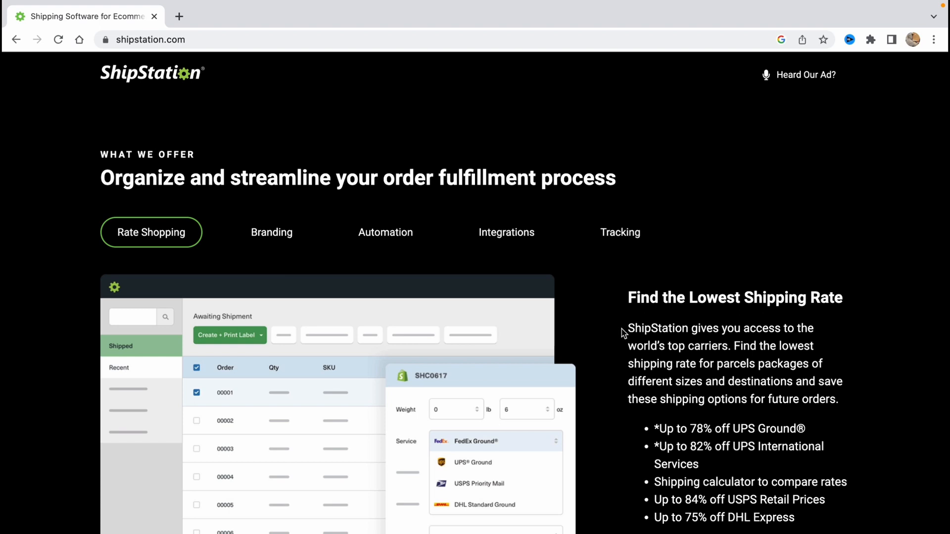
{"action": "mouse_move", "coordinate": [546, 331]}
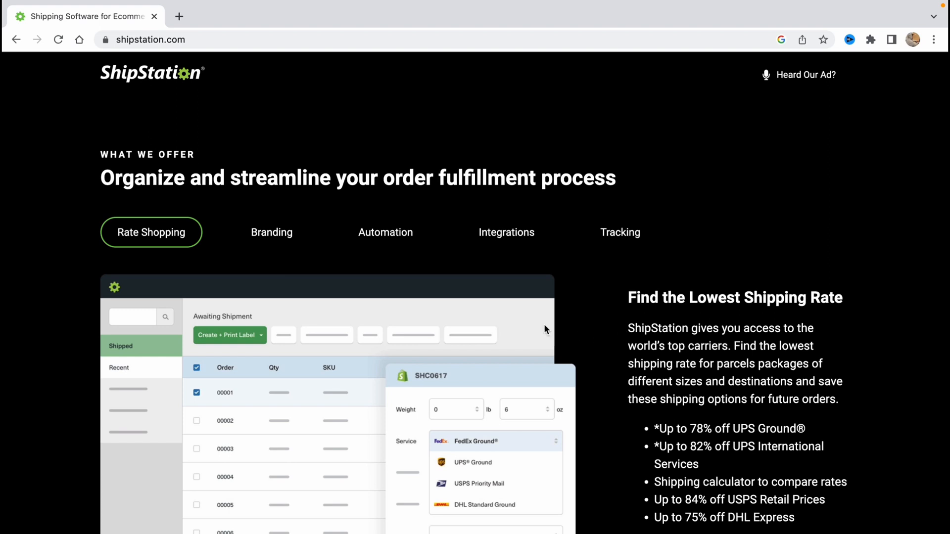
Highlight the 'up to 78% off UPS Ground' discount line and continue to the Branding features
{"action": "scroll", "scroll_direction": "down", "scroll_amount": 3}
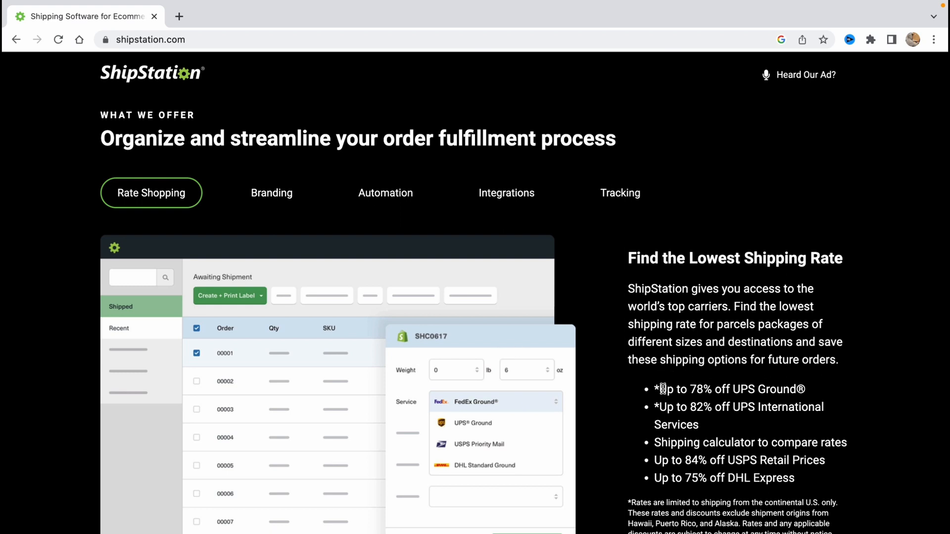
{"action": "left_click_drag", "start_coordinate": [655, 389], "coordinate": [733, 389]}
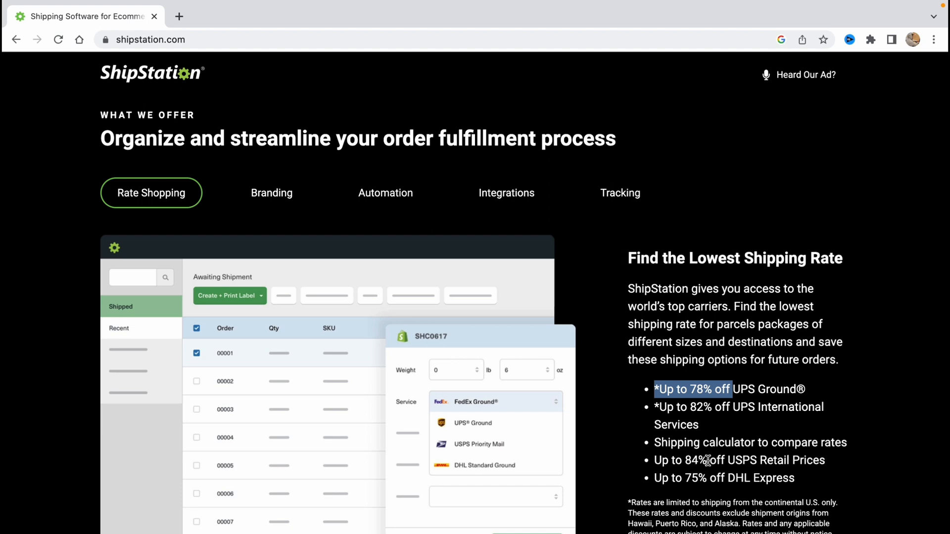
{"action": "mouse_move", "coordinate": [653, 477]}
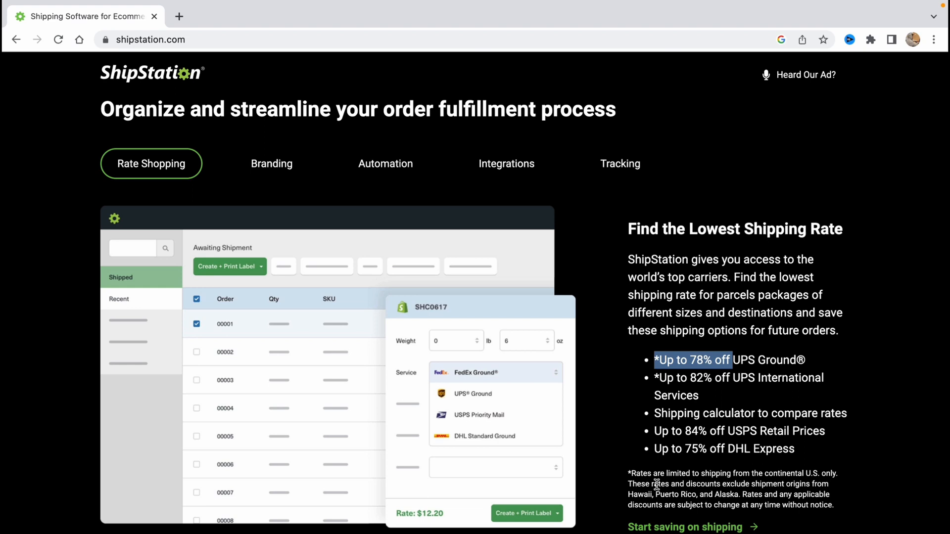
{"action": "scroll", "scroll_direction": "down", "scroll_amount": 3}
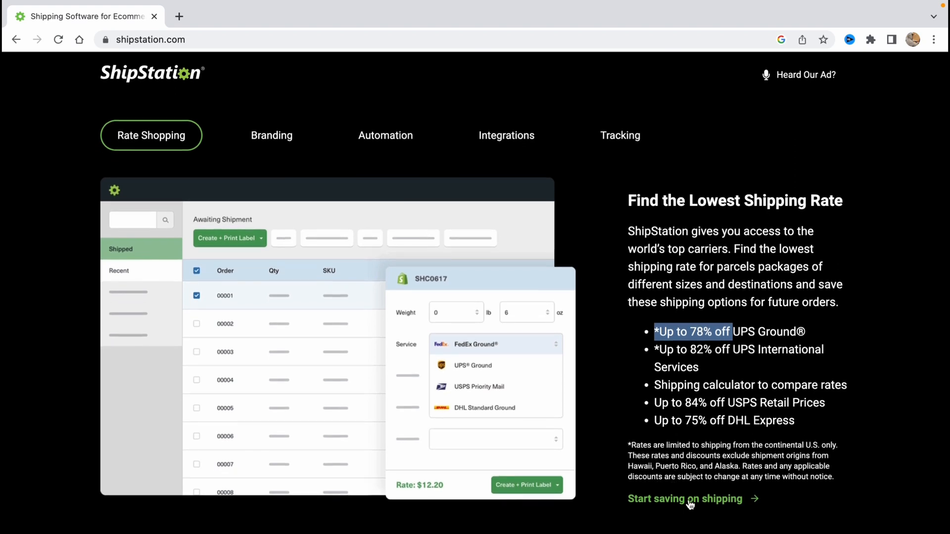
{"action": "scroll", "scroll_direction": "down", "scroll_amount": 3}
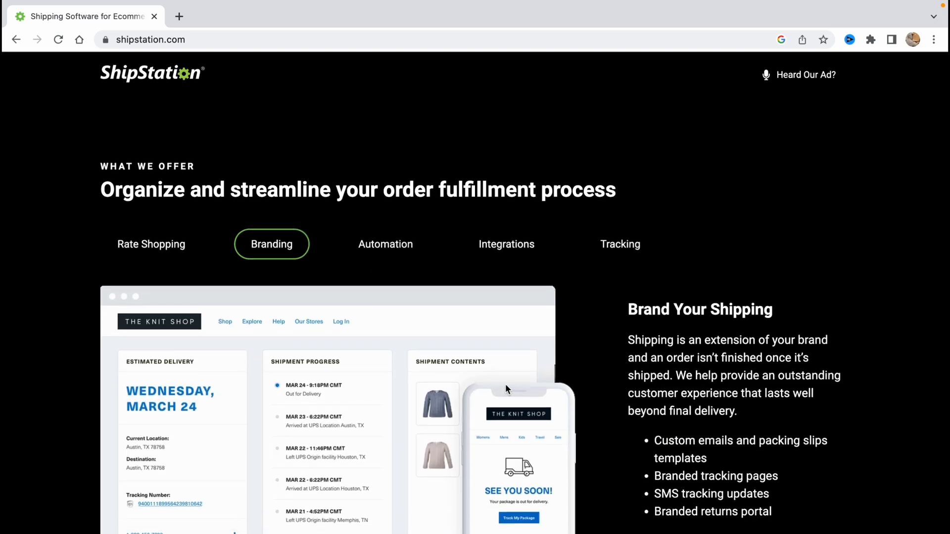
{"action": "scroll", "scroll_direction": "down", "scroll_amount": 3}
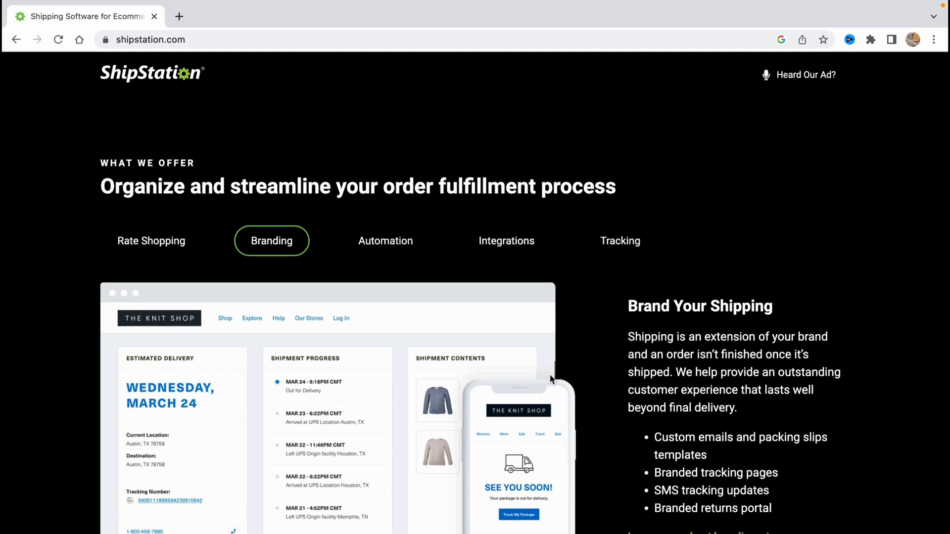
{"action": "scroll", "scroll_direction": "down", "scroll_amount": 3}
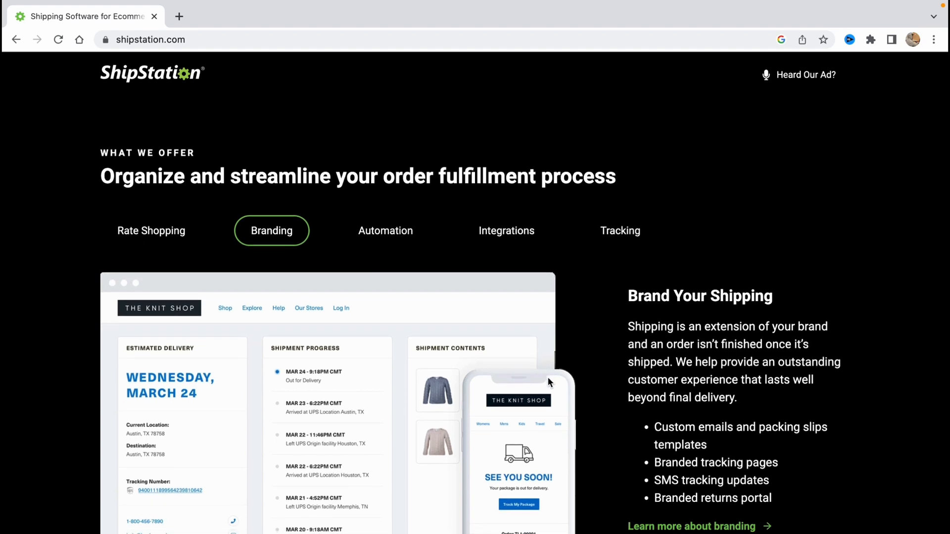
{"action": "scroll", "scroll_direction": "down", "scroll_amount": 3}
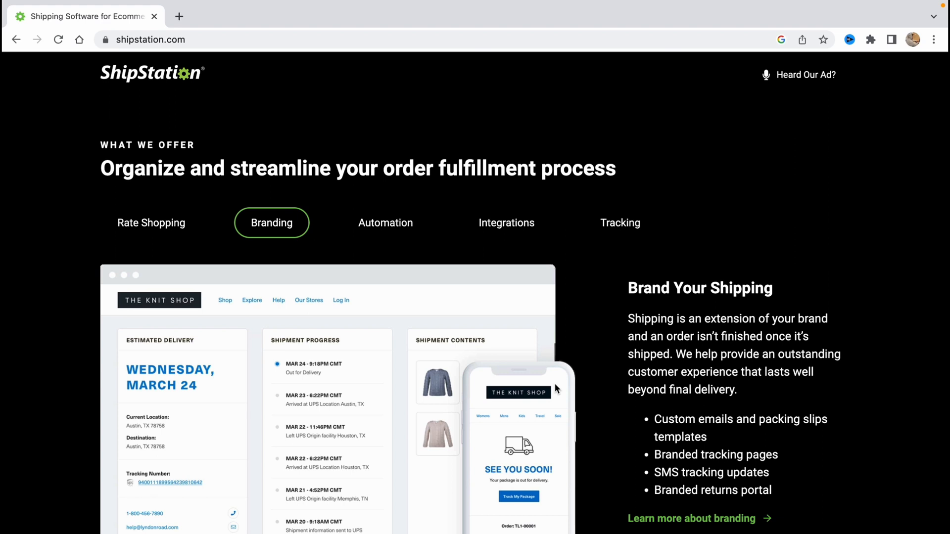
{"action": "mouse_move", "coordinate": [644, 358]}
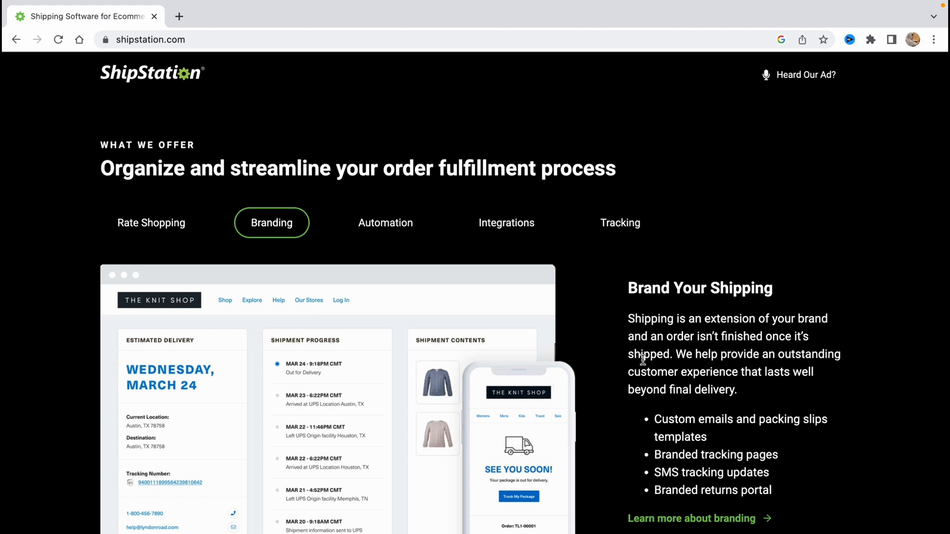
{"action": "mouse_move", "coordinate": [574, 359]}
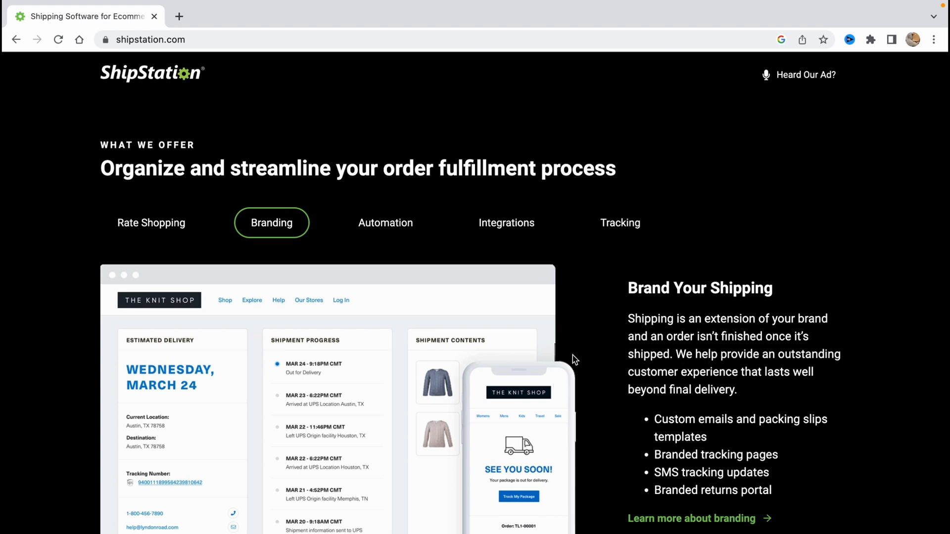
{"action": "mouse_move", "coordinate": [563, 351]}
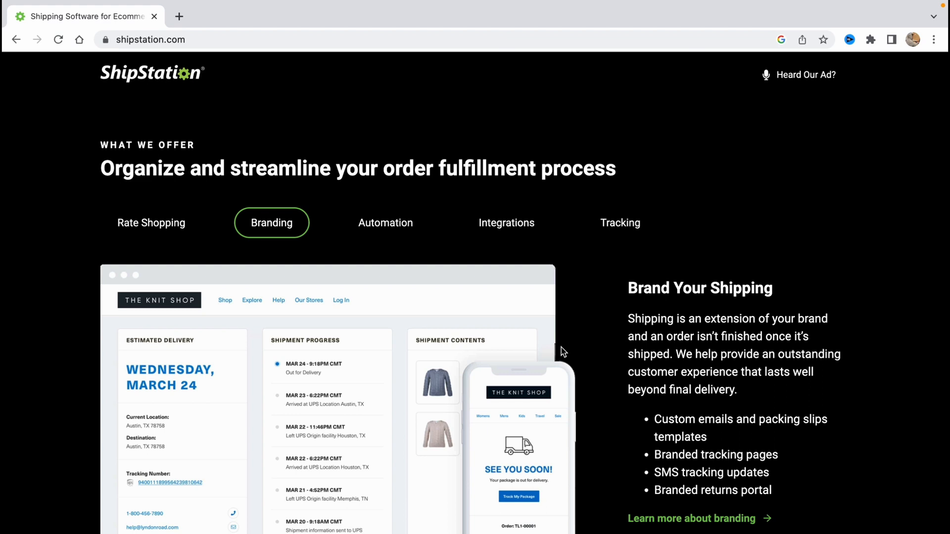
View the Automation and Batching overview covering order tagging and bulk label printing
{"action": "left_click", "coordinate": [385, 203]}
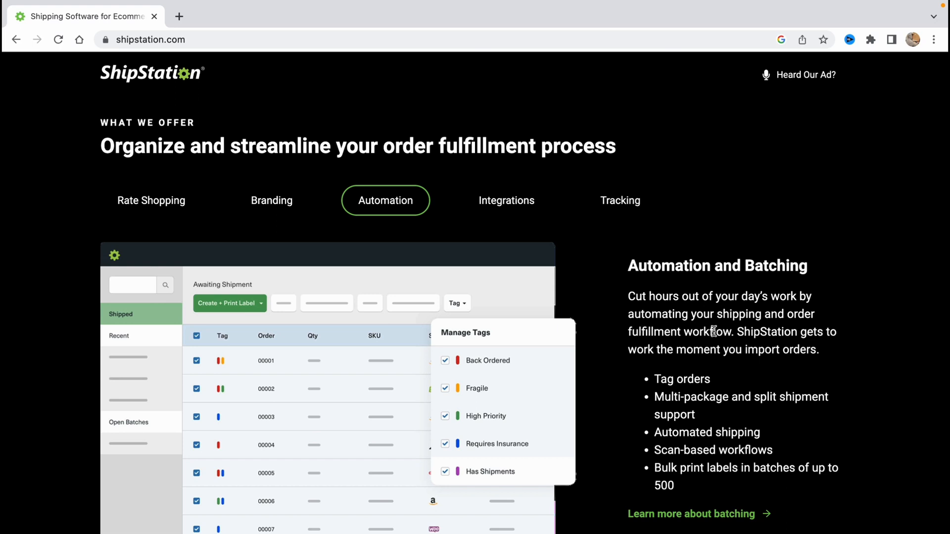
{"action": "mouse_move", "coordinate": [677, 328]}
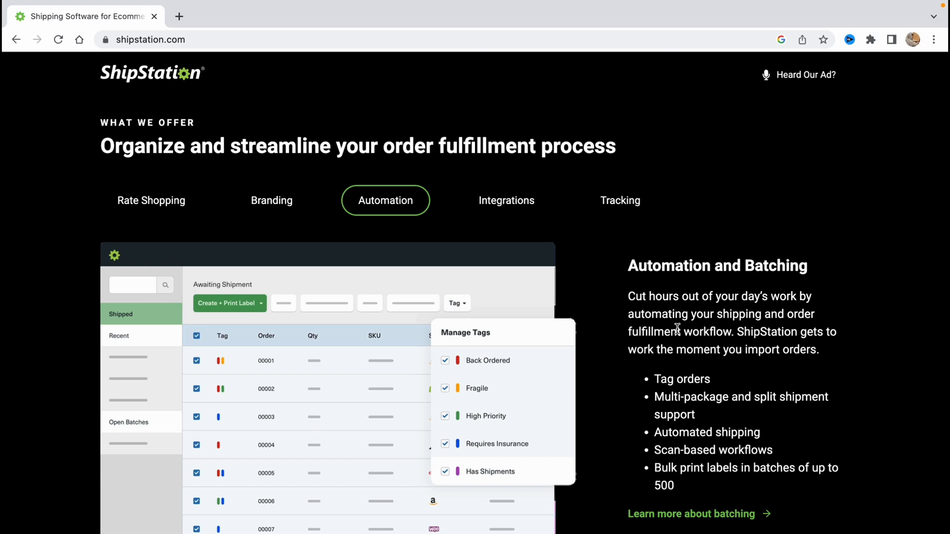
{"action": "scroll", "scroll_direction": "down", "scroll_amount": 3}
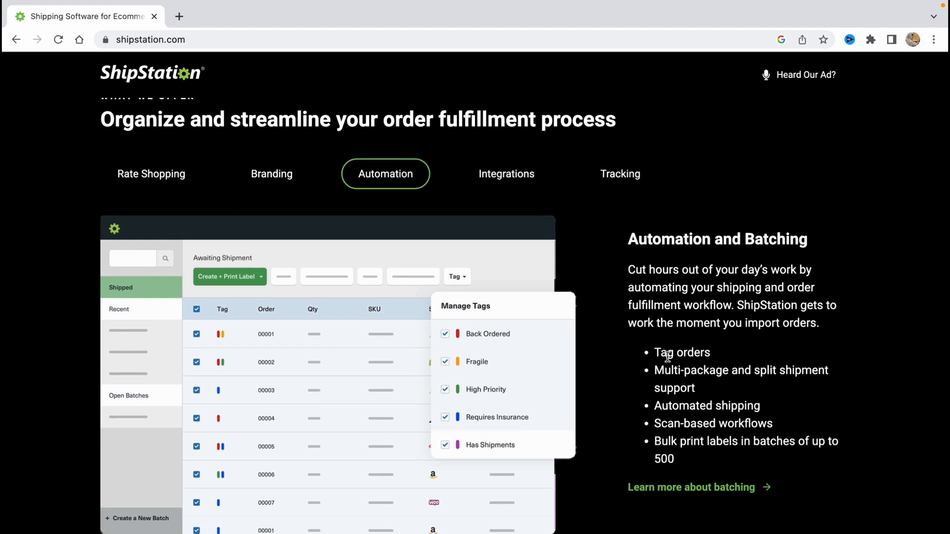
{"action": "mouse_move", "coordinate": [642, 360]}
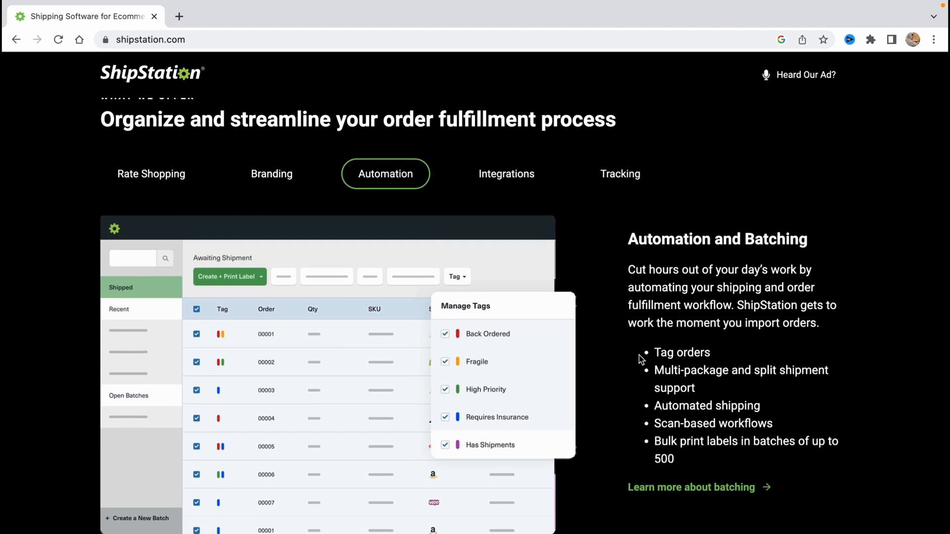
{"action": "mouse_move", "coordinate": [647, 355]}
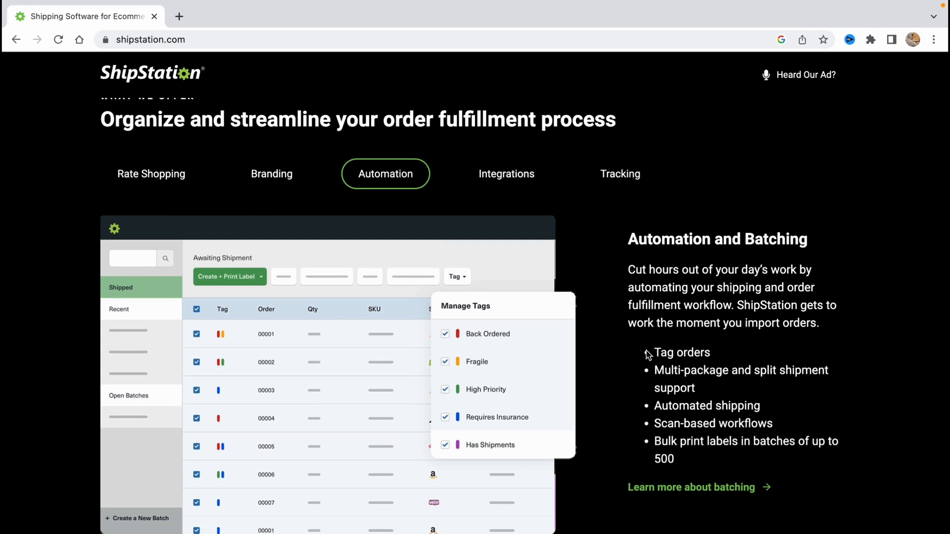
{"action": "scroll", "scroll_direction": "down", "scroll_amount": 3}
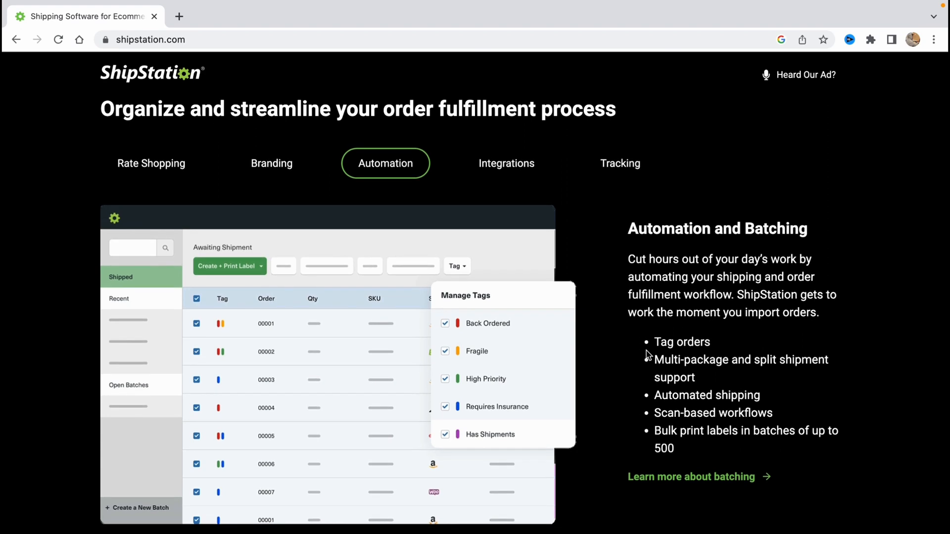
{"action": "scroll", "scroll_direction": "down", "scroll_amount": 3}
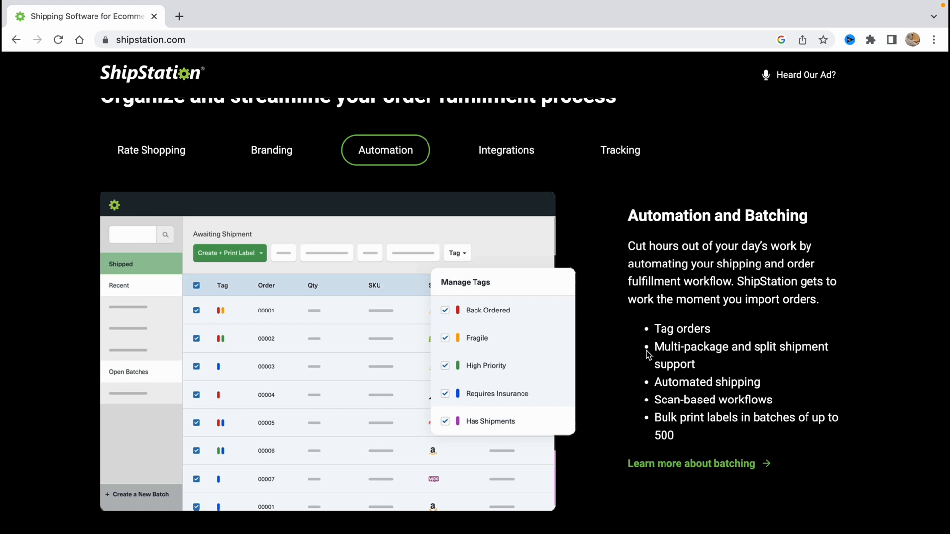
{"action": "scroll", "scroll_direction": "down", "scroll_amount": 3}
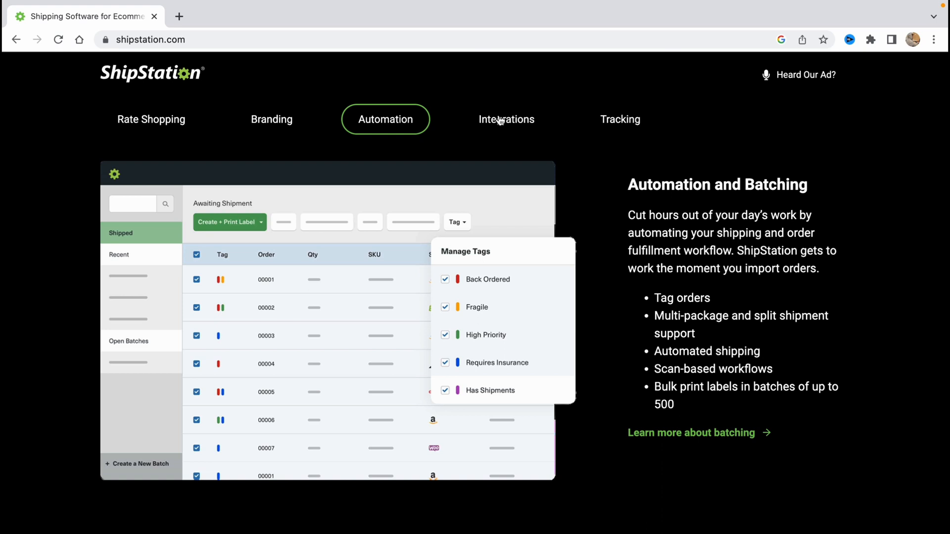
Show the Integrations overview and bring up link options for 'View integrations'
{"action": "left_click", "coordinate": [506, 120]}
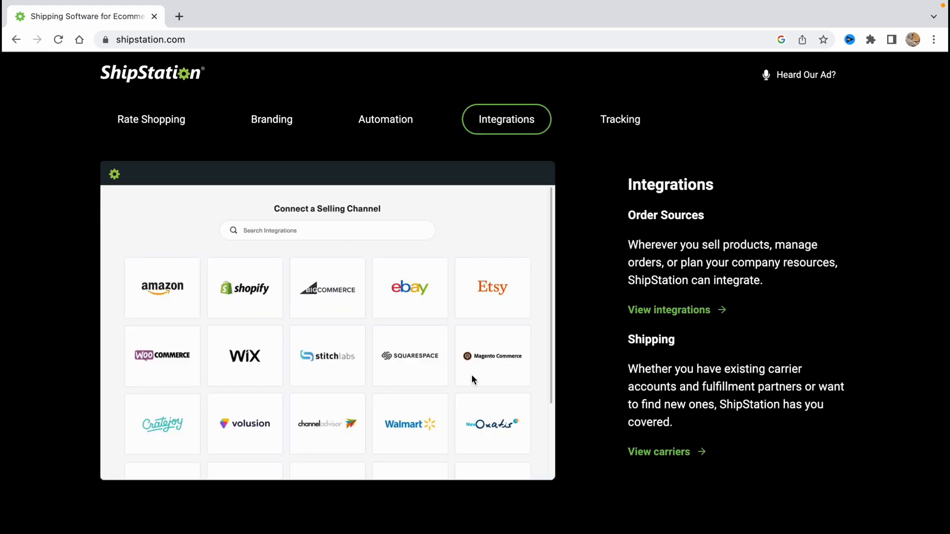
{"action": "mouse_move", "coordinate": [272, 250]}
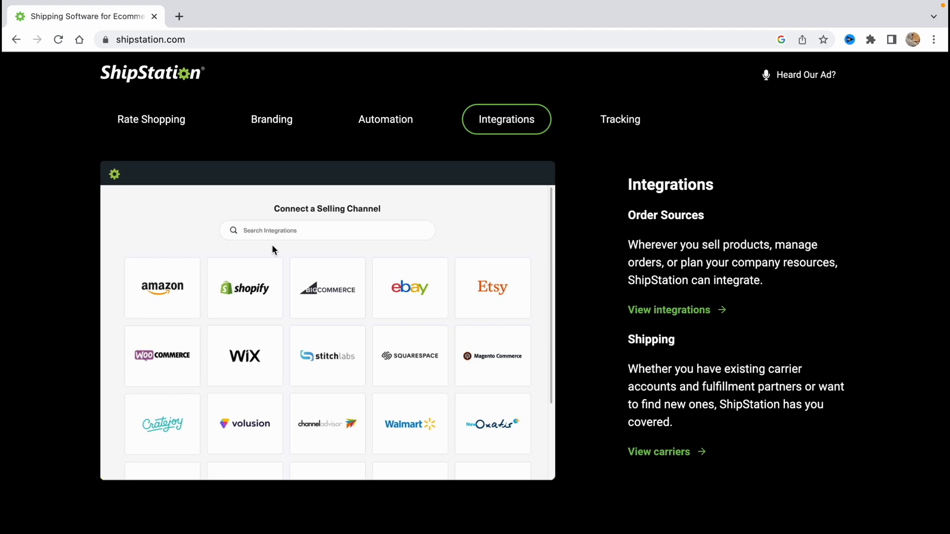
{"action": "mouse_move", "coordinate": [443, 308]}
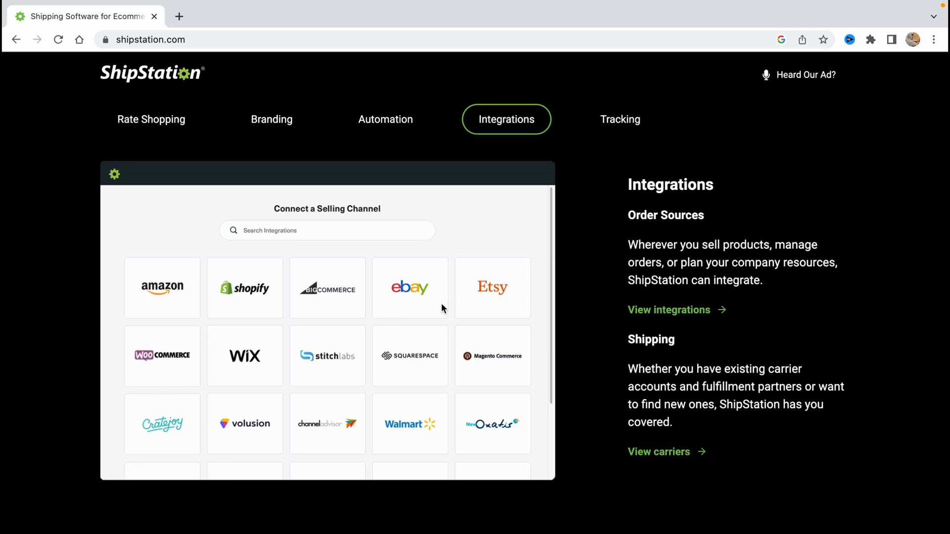
{"action": "mouse_move", "coordinate": [481, 305]}
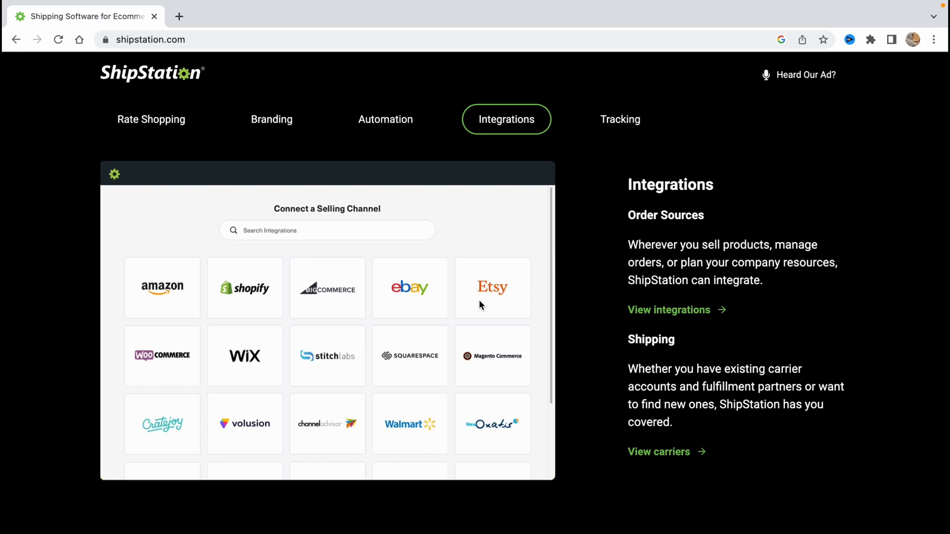
{"action": "right_click", "coordinate": [668, 310]}
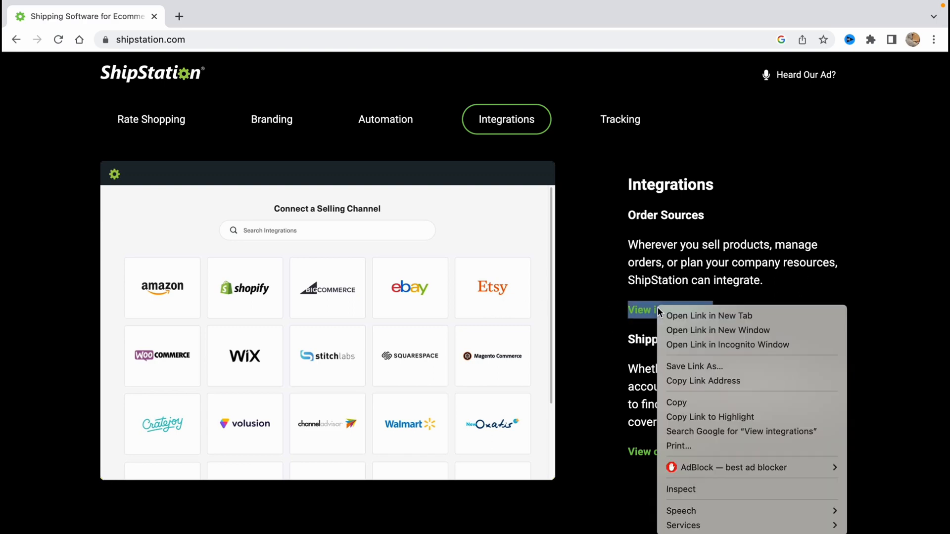
Browse the integration partners library opened in a new tab
{"action": "left_click", "coordinate": [709, 316]}
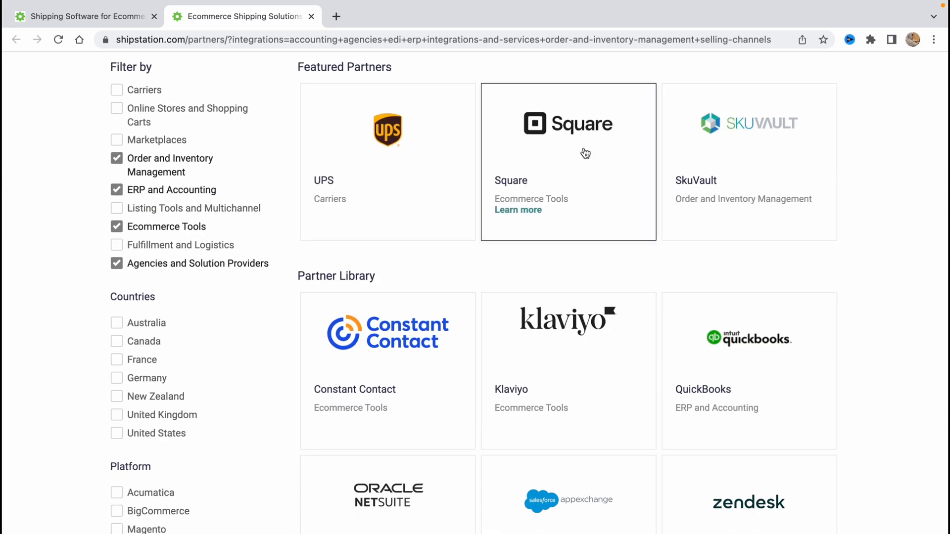
{"action": "scroll", "scroll_direction": "down", "scroll_amount": 3}
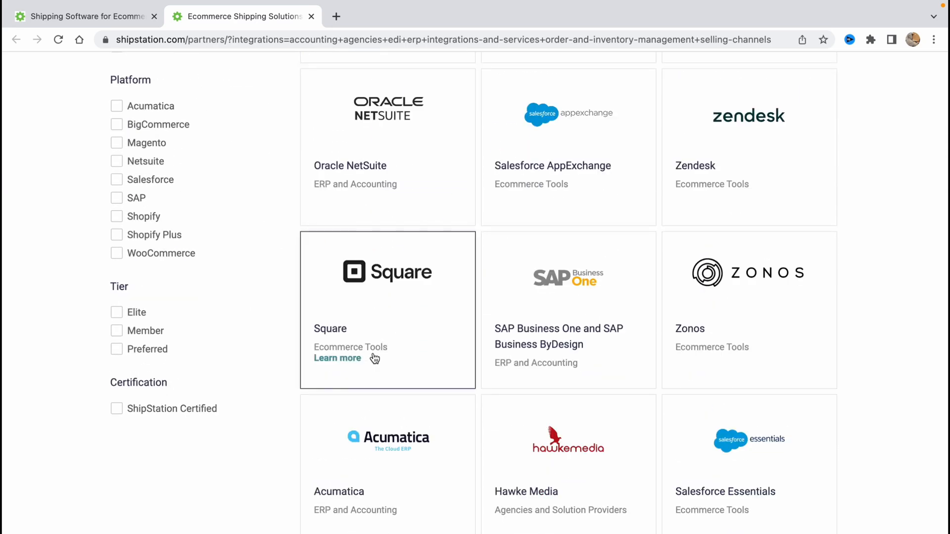
{"action": "scroll", "scroll_direction": "down", "scroll_amount": 3}
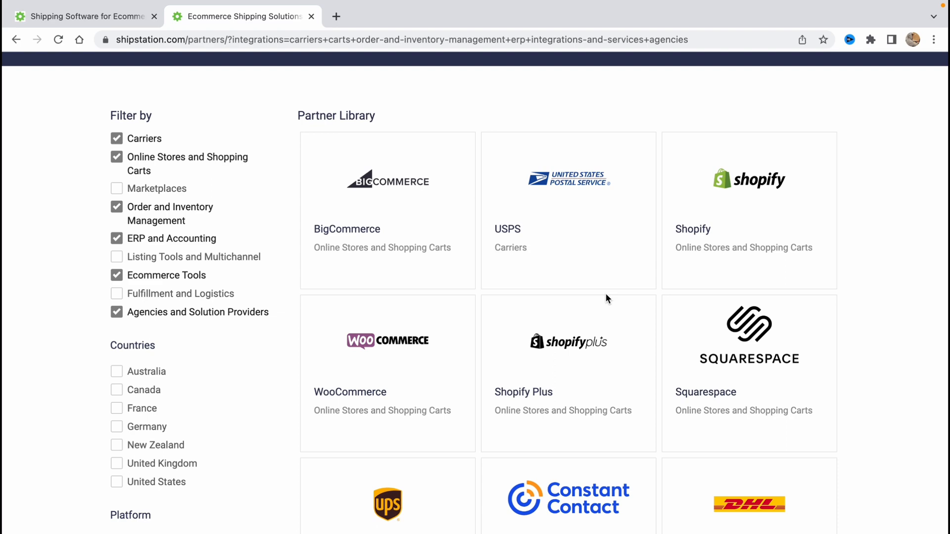
{"action": "scroll", "scroll_direction": "down", "scroll_amount": 3}
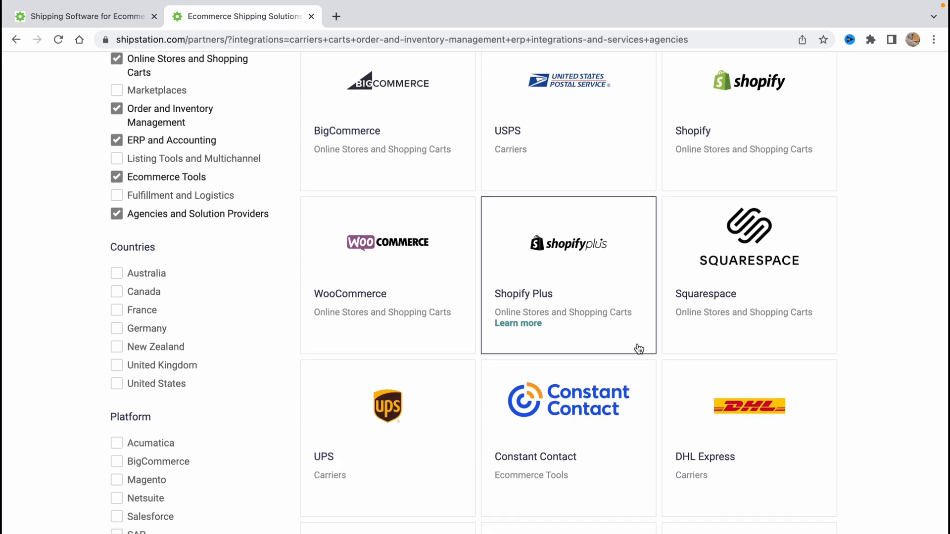
{"action": "scroll", "scroll_direction": "down", "scroll_amount": 3}
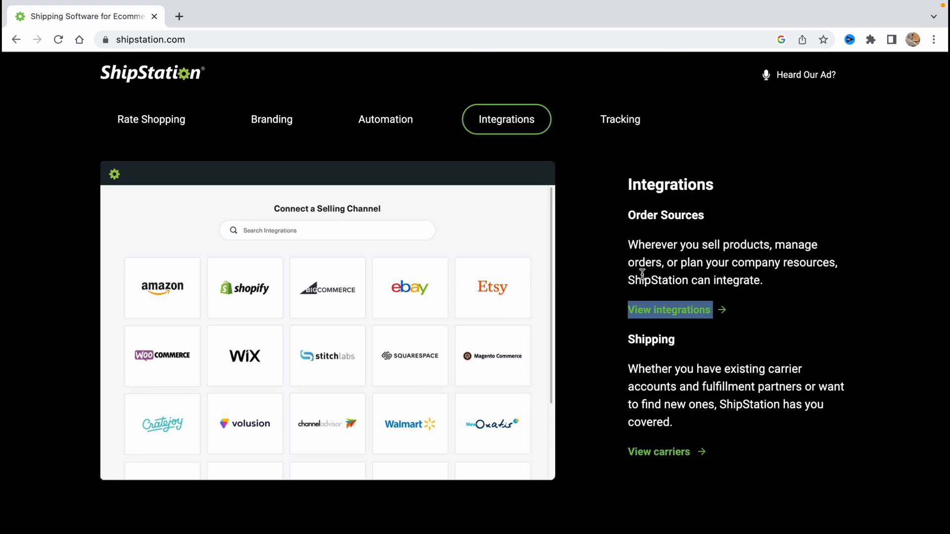
{"action": "mouse_move", "coordinate": [709, 328]}
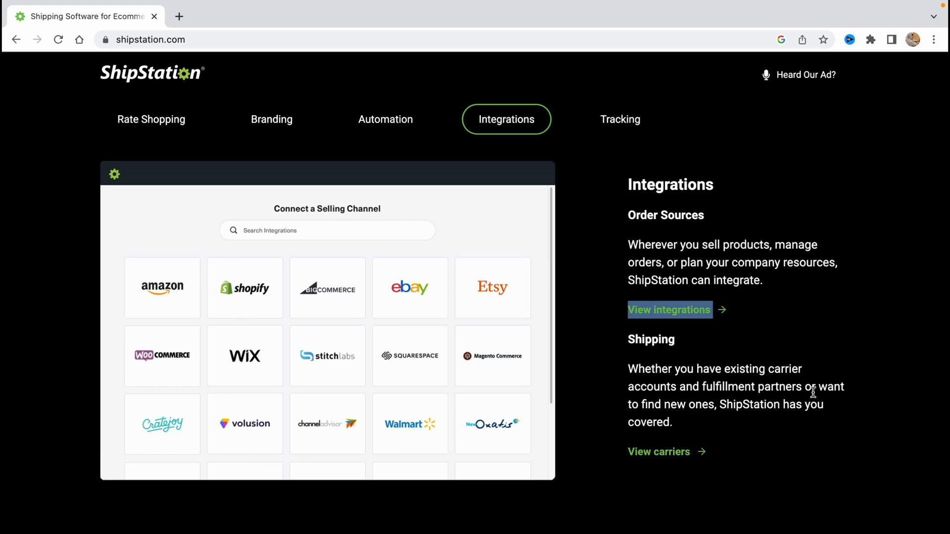
{"action": "mouse_move", "coordinate": [700, 401]}
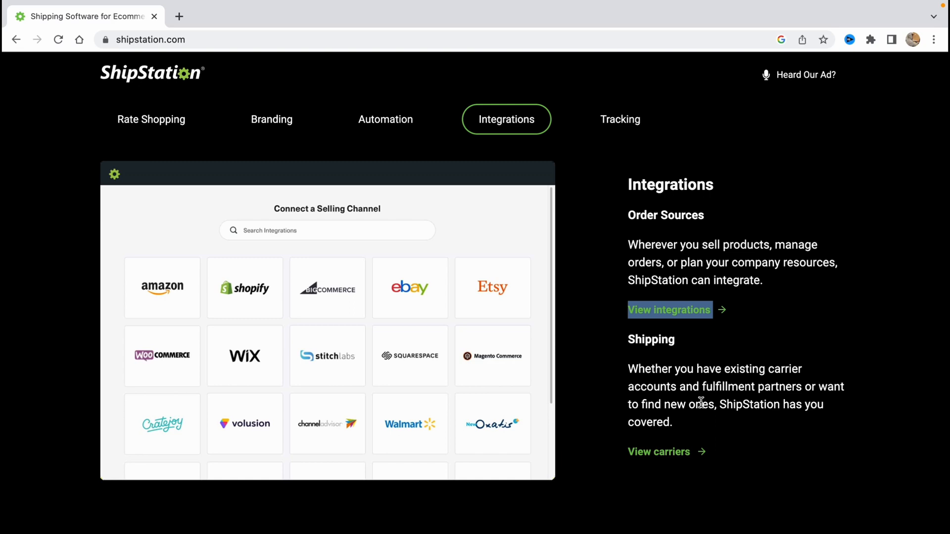
{"action": "mouse_move", "coordinate": [682, 454]}
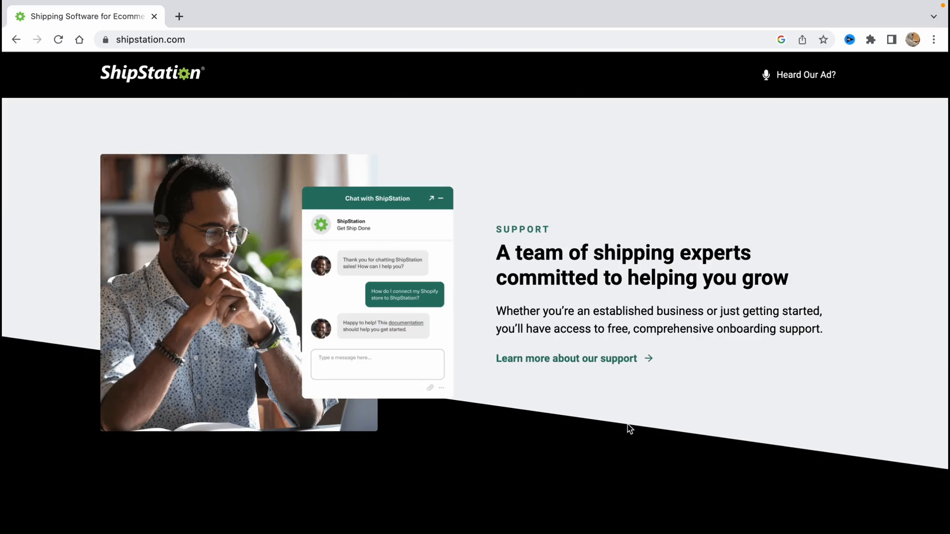
Back on the homepage, reach the footer and go to the Pricing page
{"action": "scroll", "scroll_direction": "down", "scroll_amount": 3}
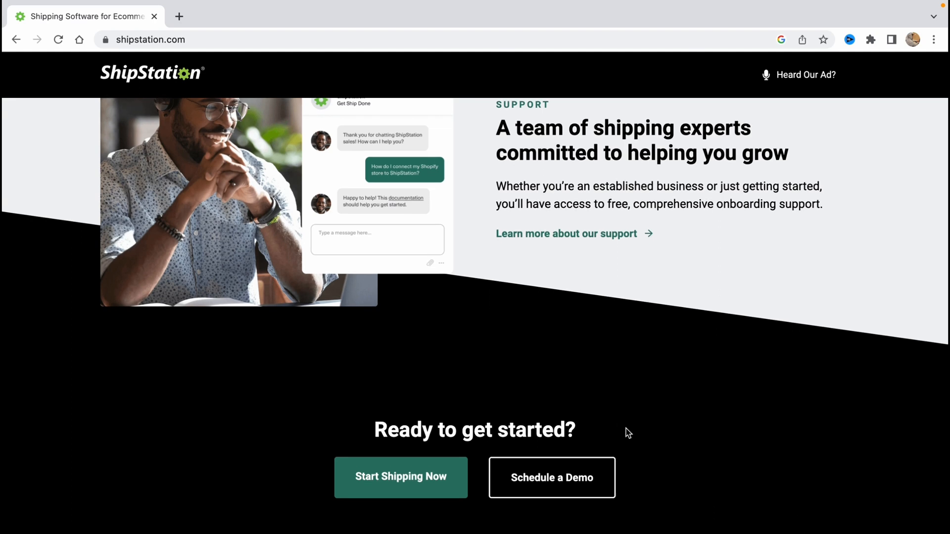
{"action": "scroll", "scroll_direction": "down", "scroll_amount": 3}
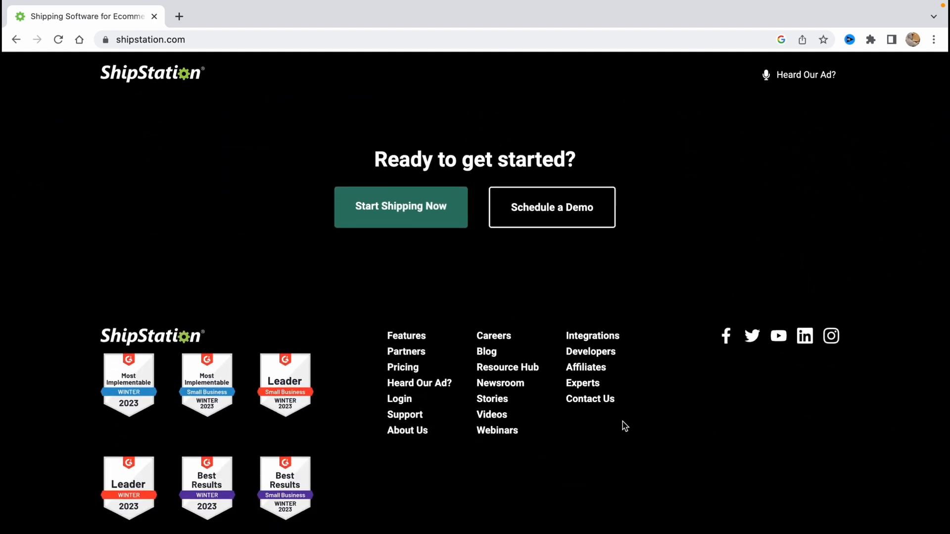
{"action": "left_click", "coordinate": [403, 367]}
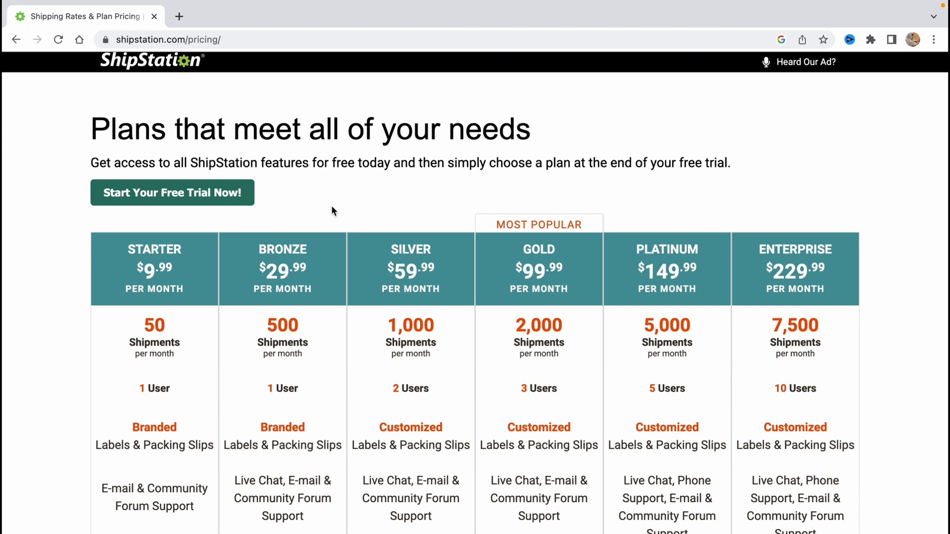
{"action": "mouse_move", "coordinate": [339, 211]}
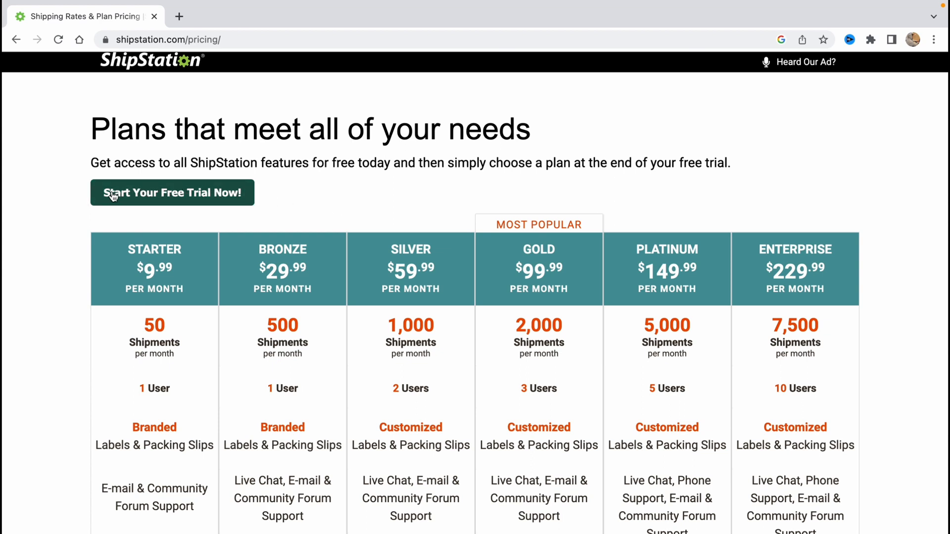
{"action": "mouse_move", "coordinate": [187, 225]}
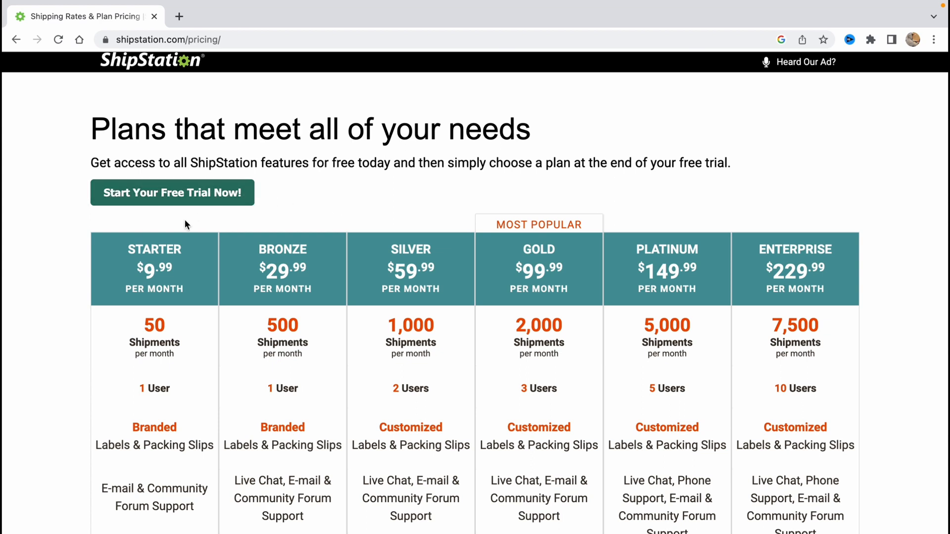
{"action": "mouse_move", "coordinate": [128, 253]}
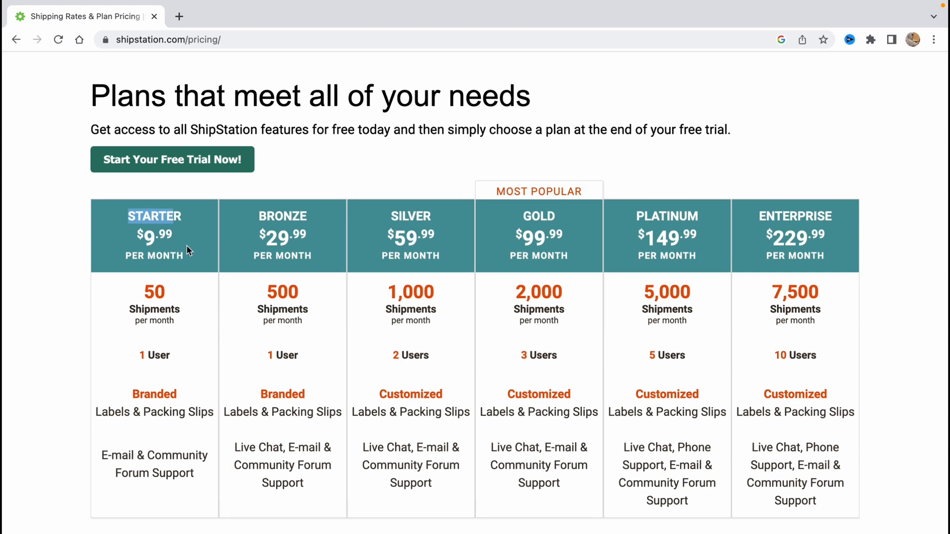
{"action": "mouse_move", "coordinate": [179, 244]}
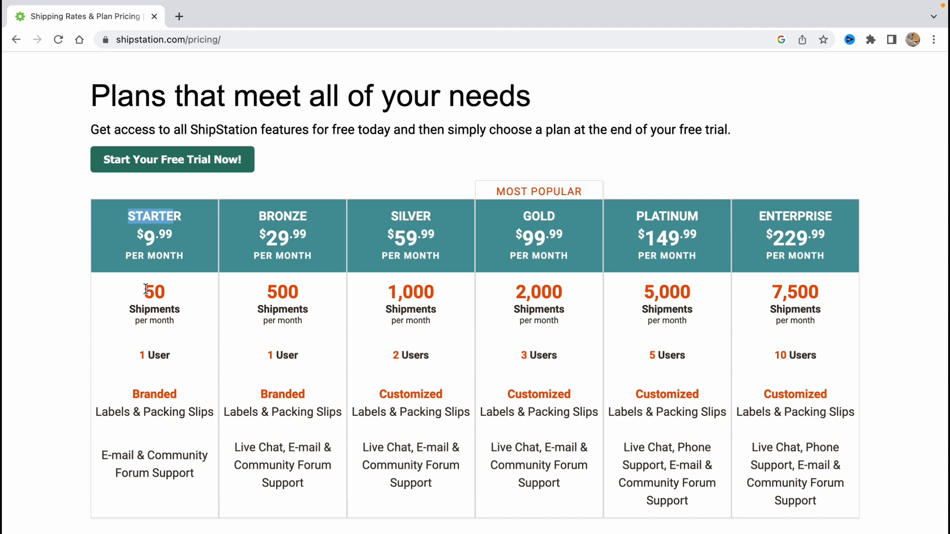
{"action": "mouse_move", "coordinate": [150, 317]}
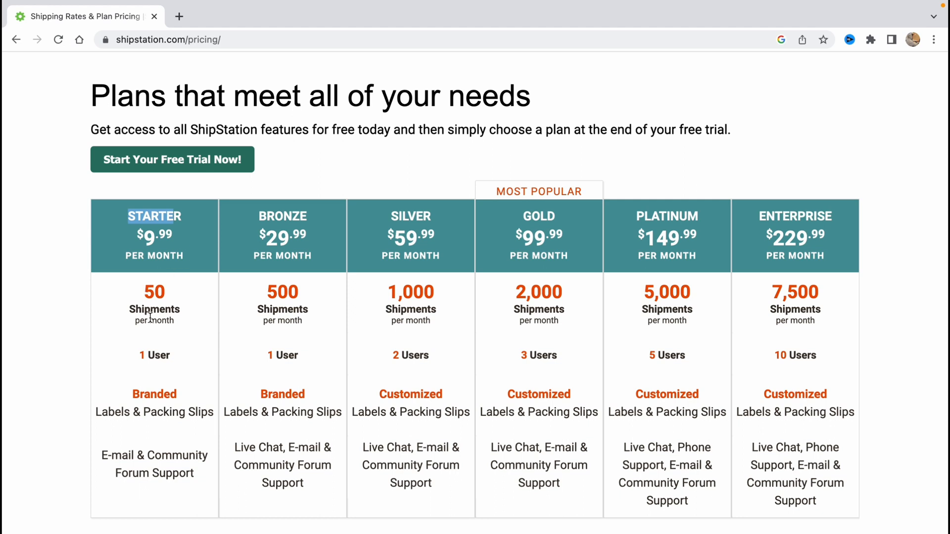
{"action": "mouse_move", "coordinate": [162, 351]}
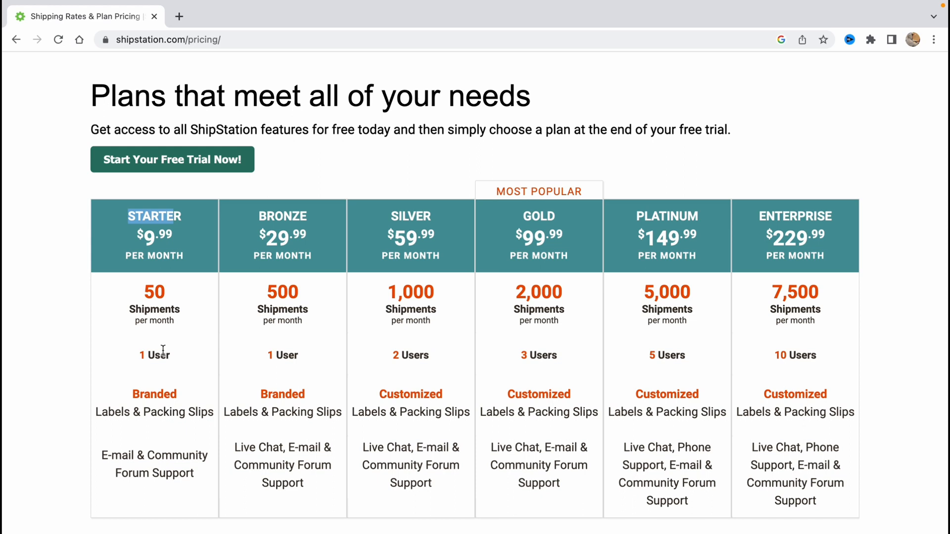
{"action": "mouse_move", "coordinate": [174, 359]}
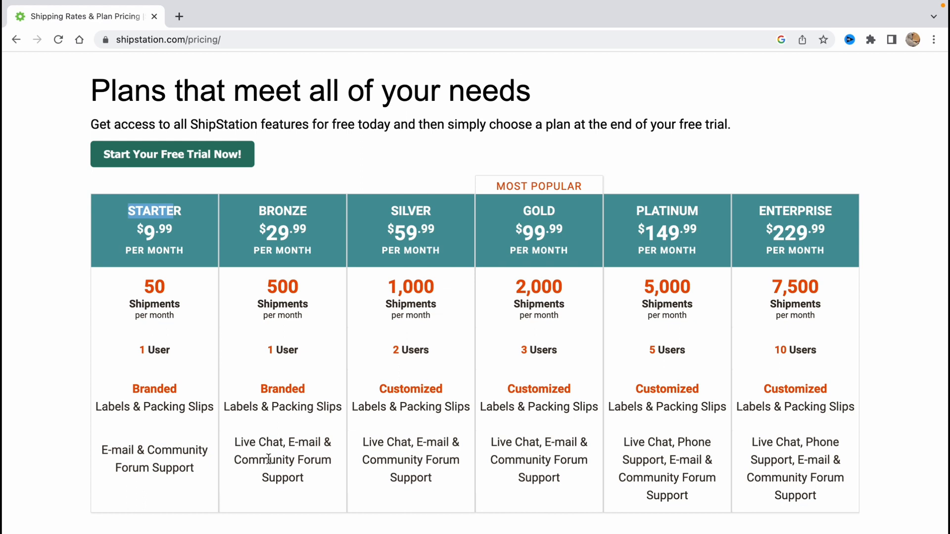
{"action": "mouse_move", "coordinate": [428, 255]}
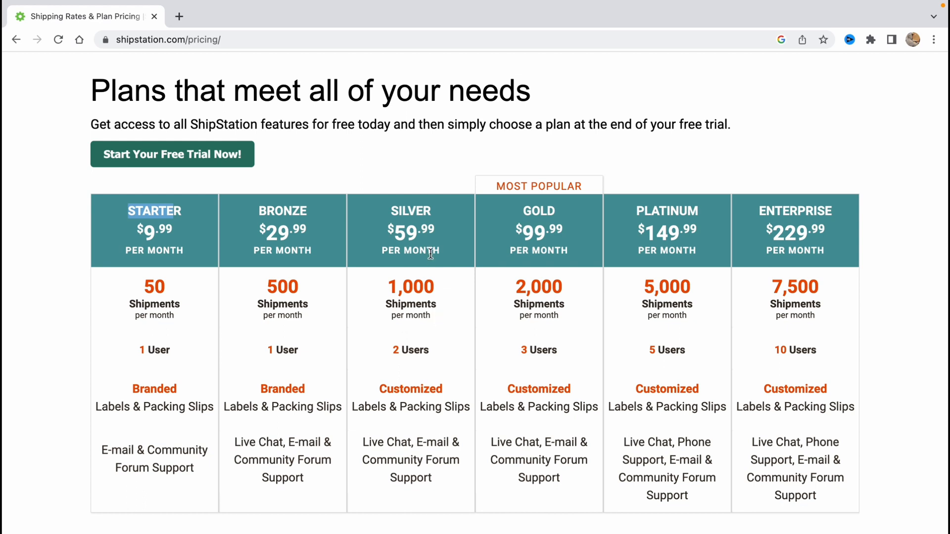
{"action": "mouse_move", "coordinate": [428, 285]}
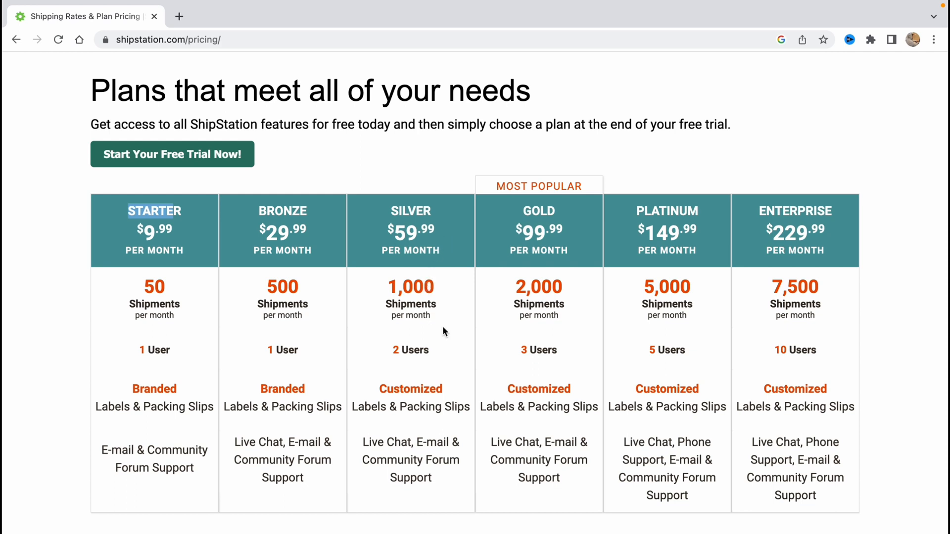
{"action": "mouse_move", "coordinate": [376, 404]}
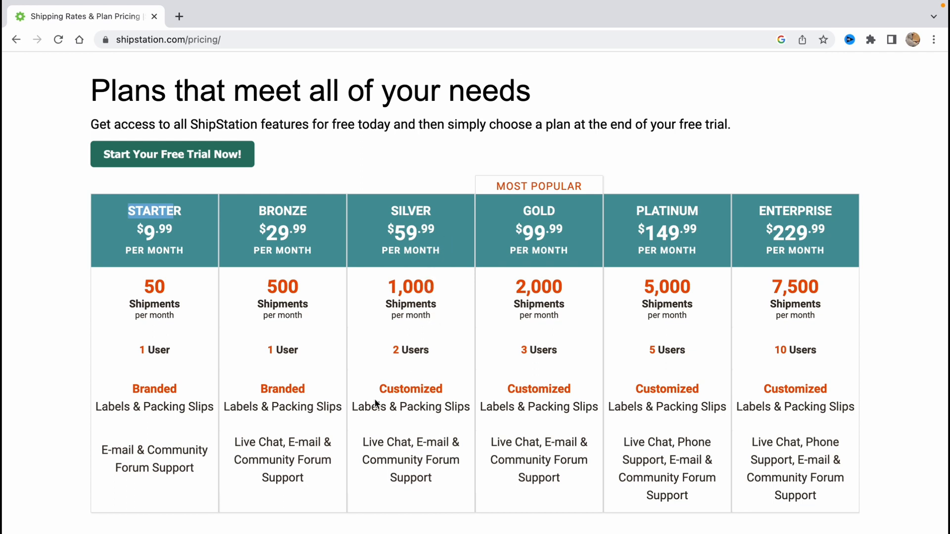
{"action": "double_click", "coordinate": [410, 379]}
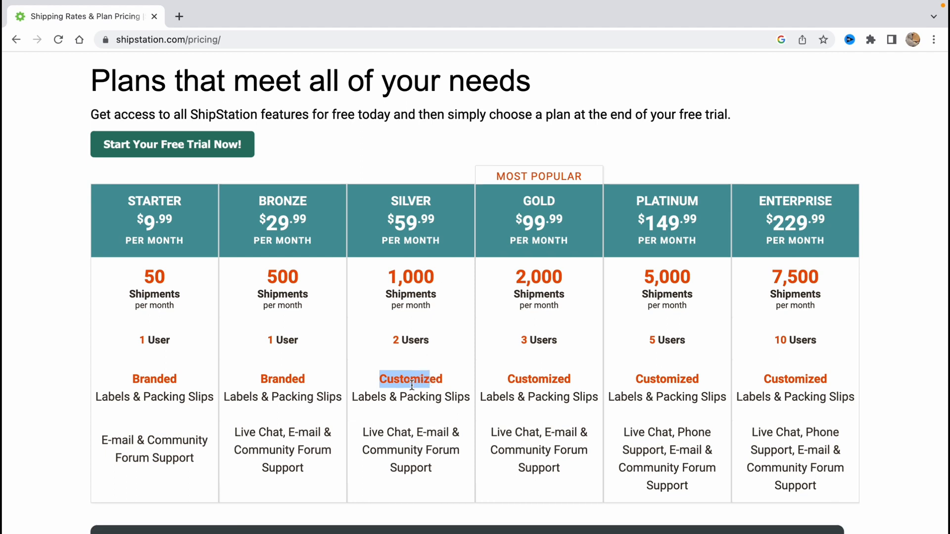
{"action": "scroll", "scroll_direction": "down", "scroll_amount": 3}
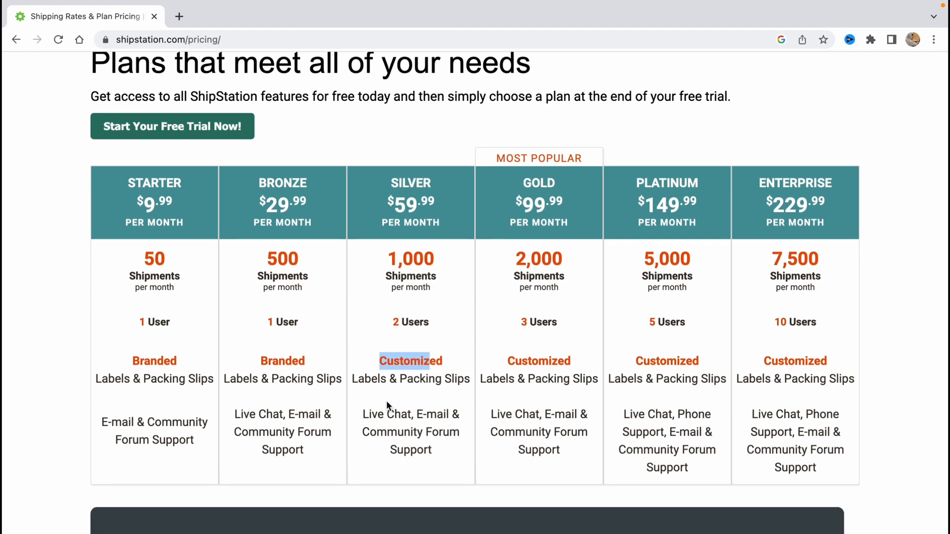
{"action": "scroll", "scroll_direction": "down", "scroll_amount": 3}
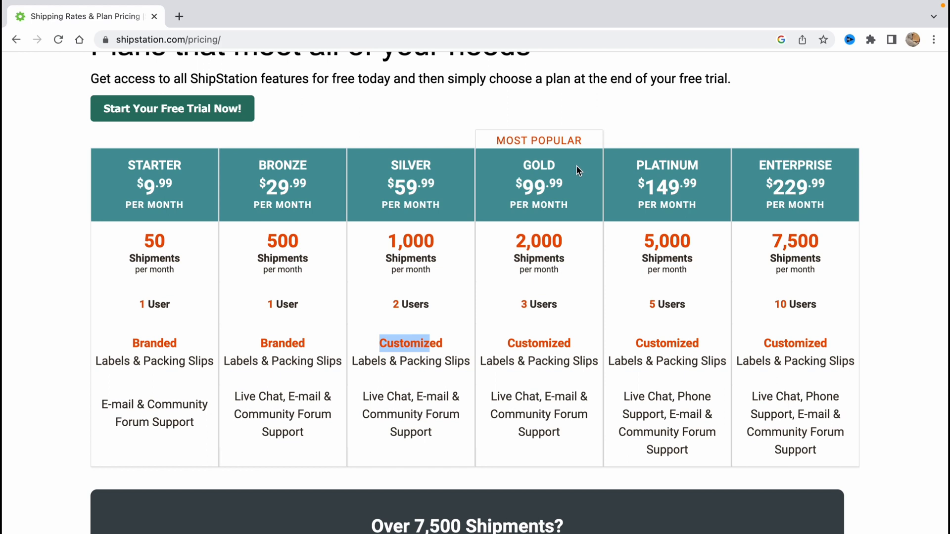
{"action": "mouse_move", "coordinate": [554, 202]}
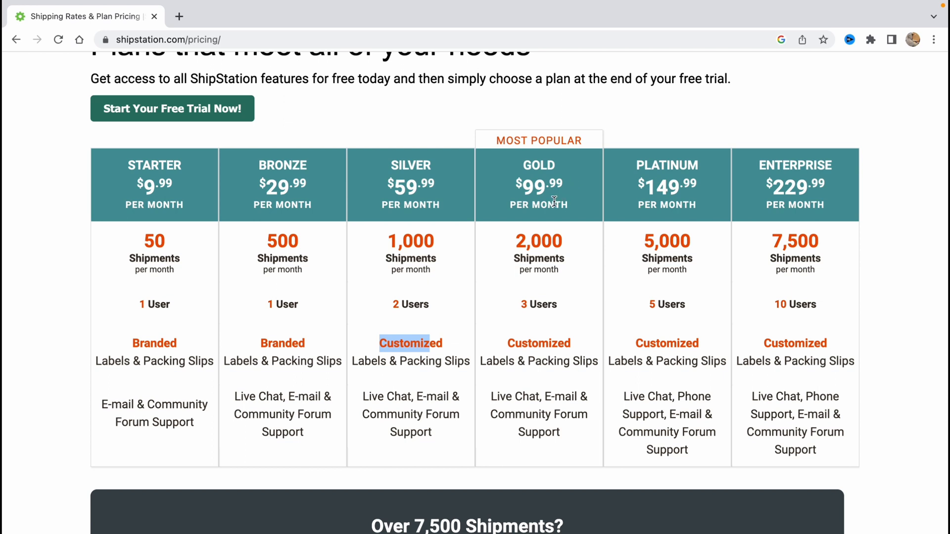
{"action": "mouse_move", "coordinate": [520, 304]}
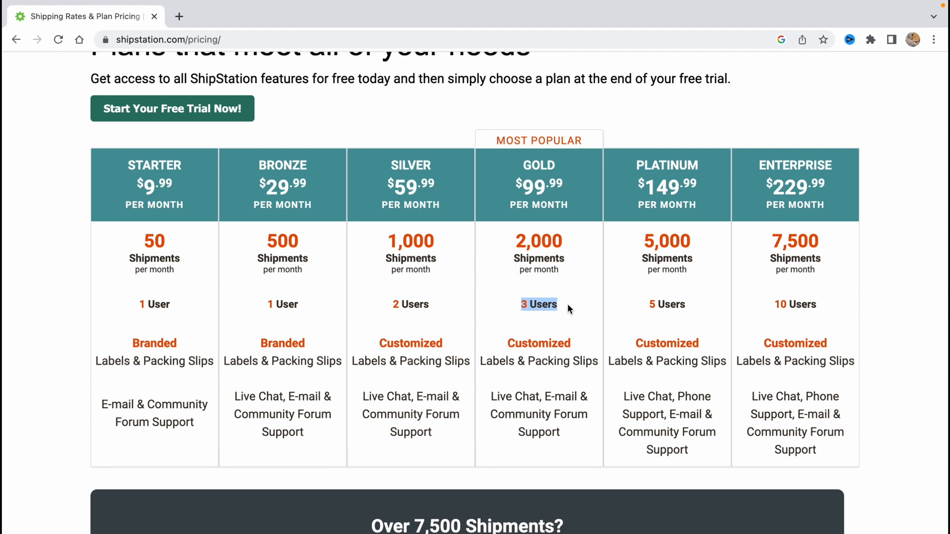
{"action": "mouse_move", "coordinate": [522, 376]}
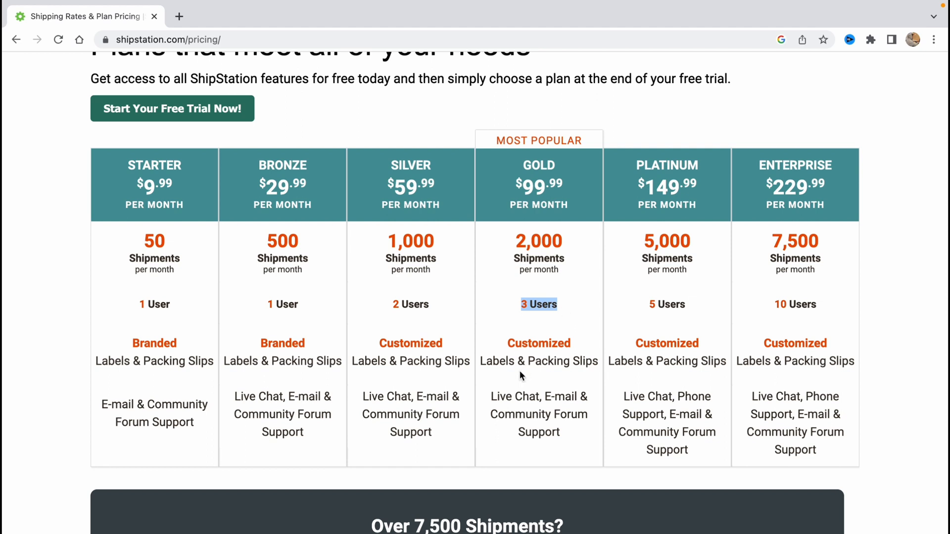
{"action": "mouse_move", "coordinate": [528, 428]}
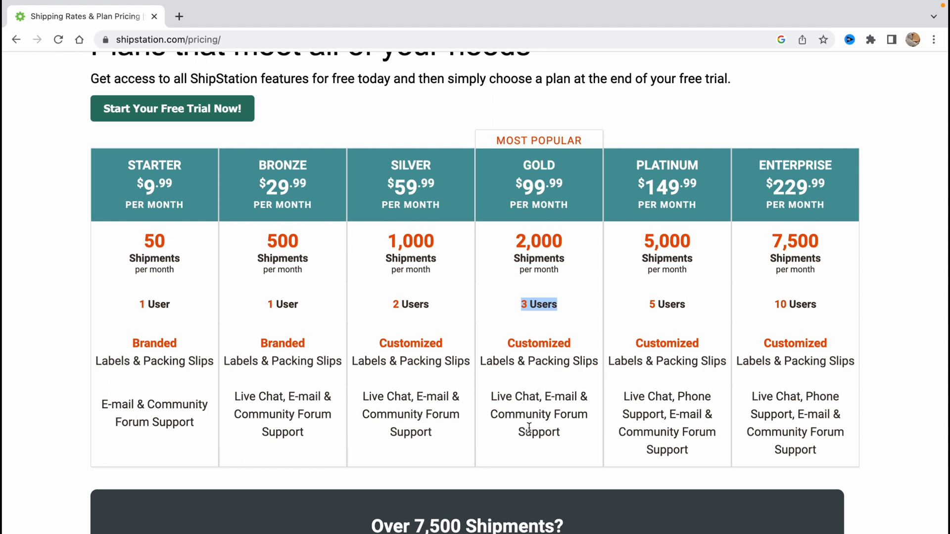
{"action": "mouse_move", "coordinate": [751, 144]}
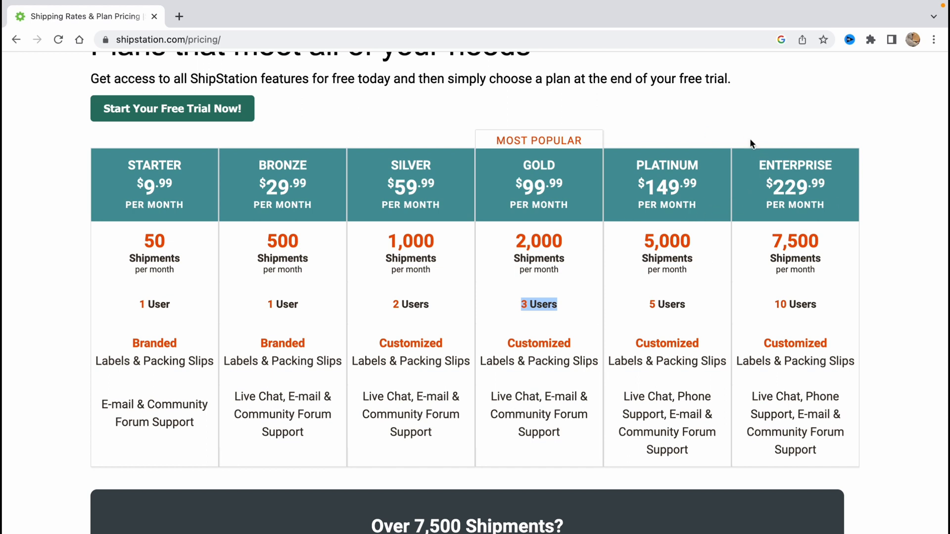
{"action": "mouse_move", "coordinate": [737, 205]}
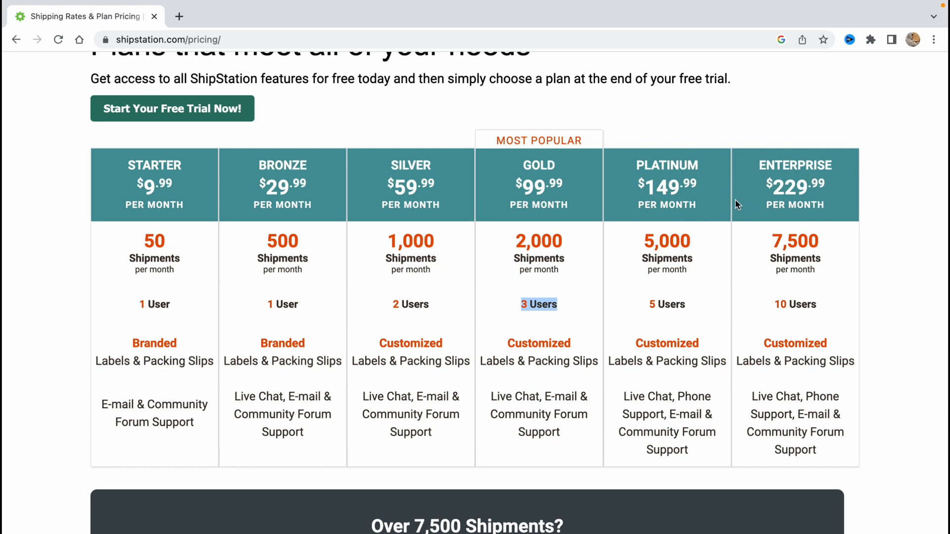
{"action": "mouse_move", "coordinate": [746, 204]}
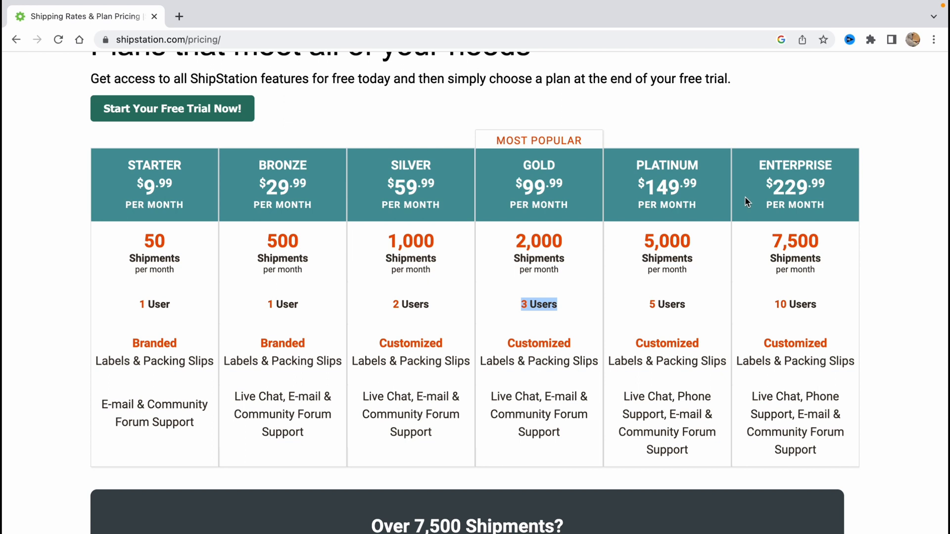
{"action": "mouse_move", "coordinate": [674, 225]}
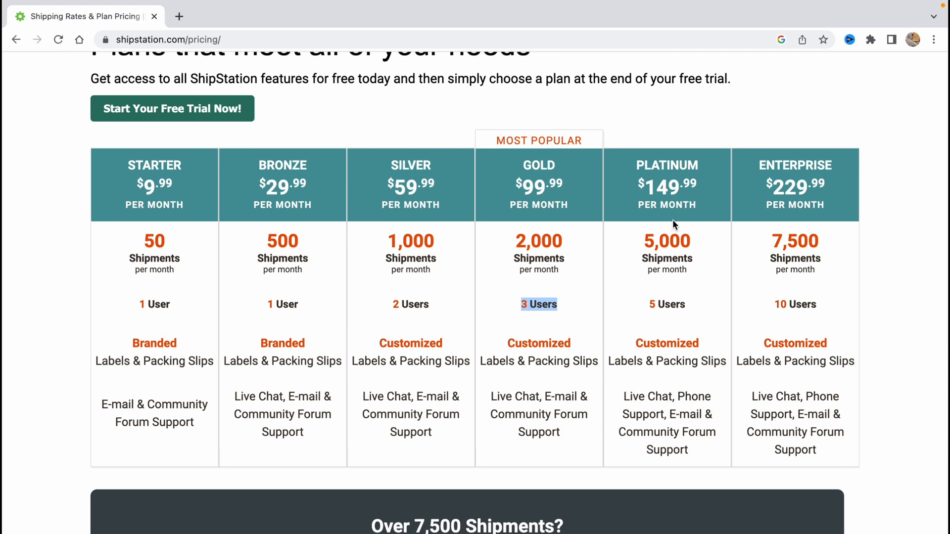
{"action": "mouse_move", "coordinate": [650, 308]}
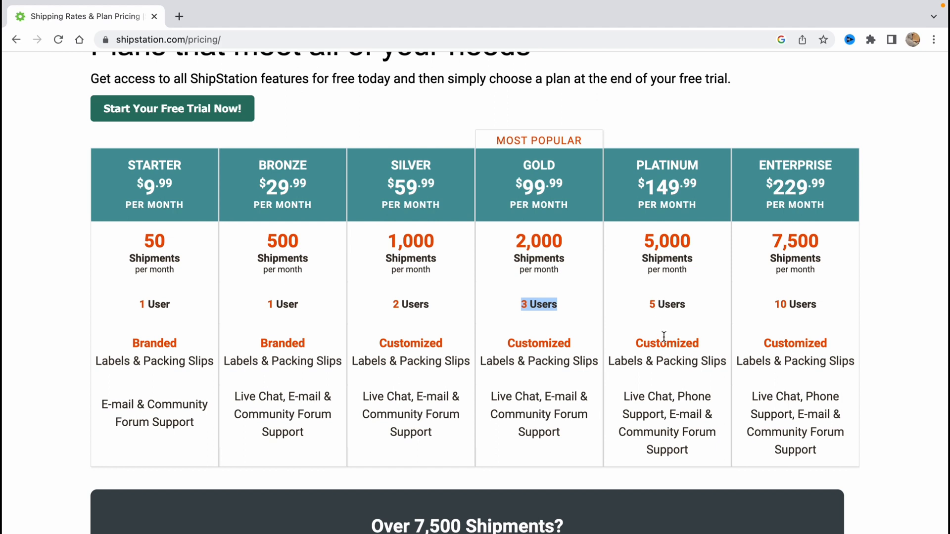
{"action": "mouse_move", "coordinate": [654, 411]}
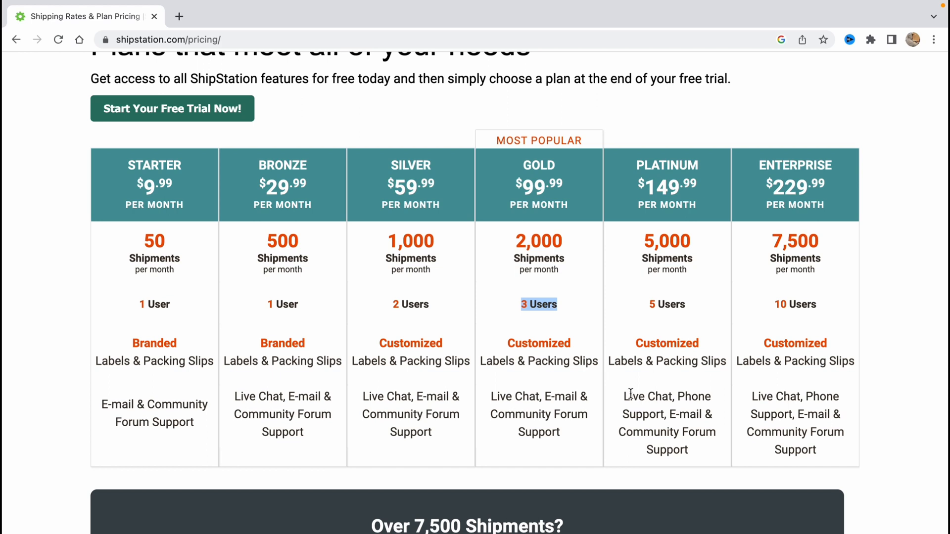
{"action": "mouse_move", "coordinate": [782, 205]}
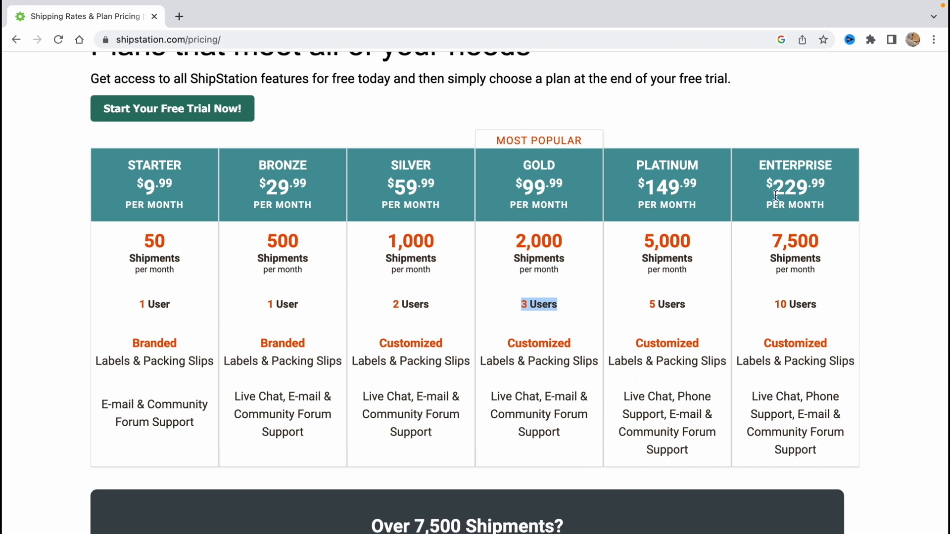
{"action": "mouse_move", "coordinate": [790, 231]}
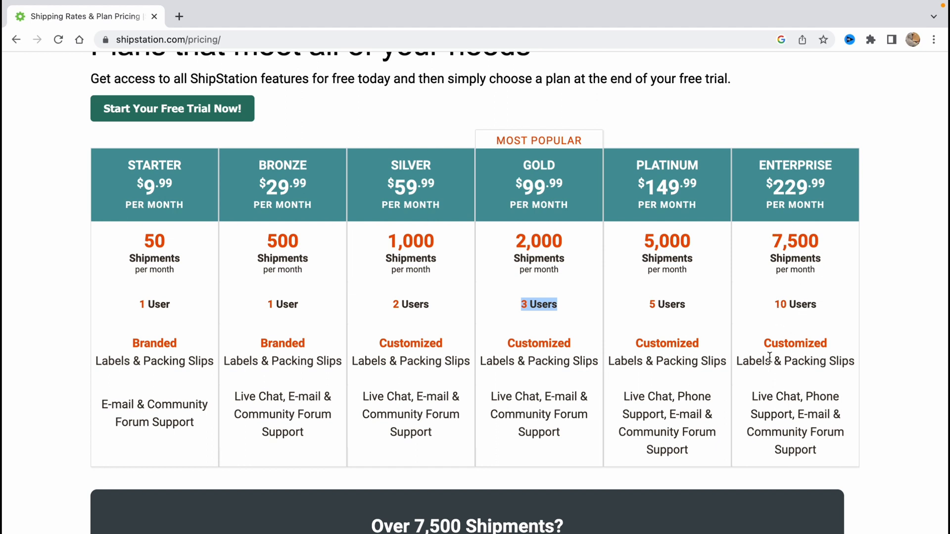
Review the pricing table and FAQ, then start the free-trial account signup
{"action": "scroll", "scroll_direction": "down", "scroll_amount": 3}
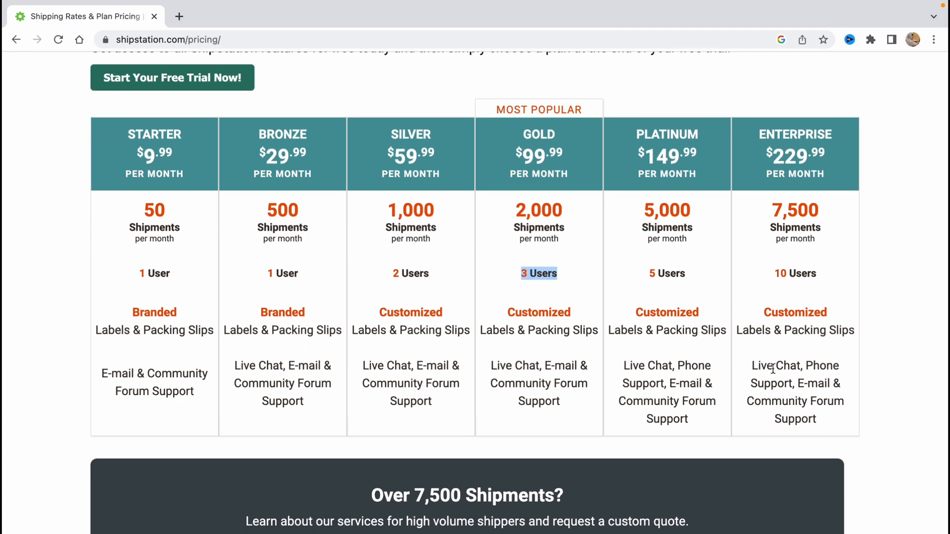
{"action": "scroll", "scroll_direction": "down", "scroll_amount": 3}
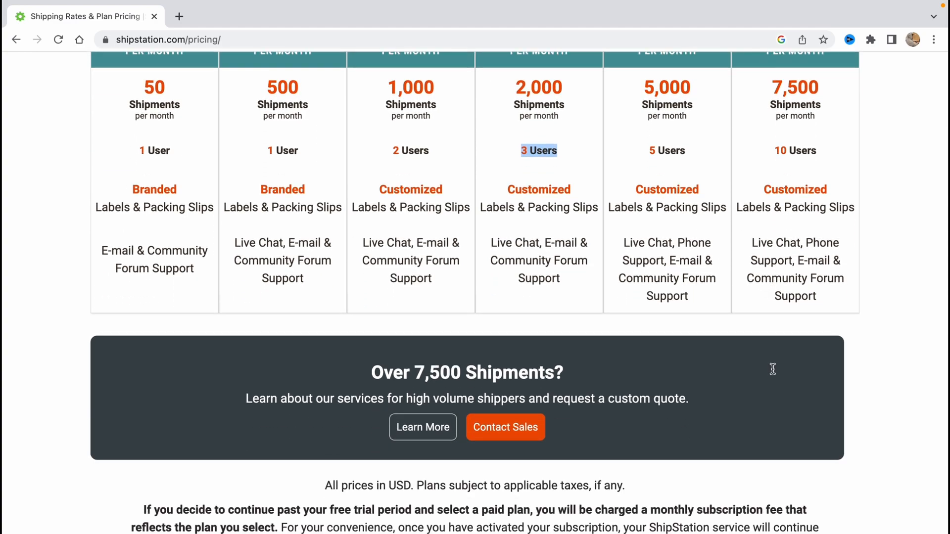
{"action": "scroll", "scroll_direction": "up", "scroll_amount": 3}
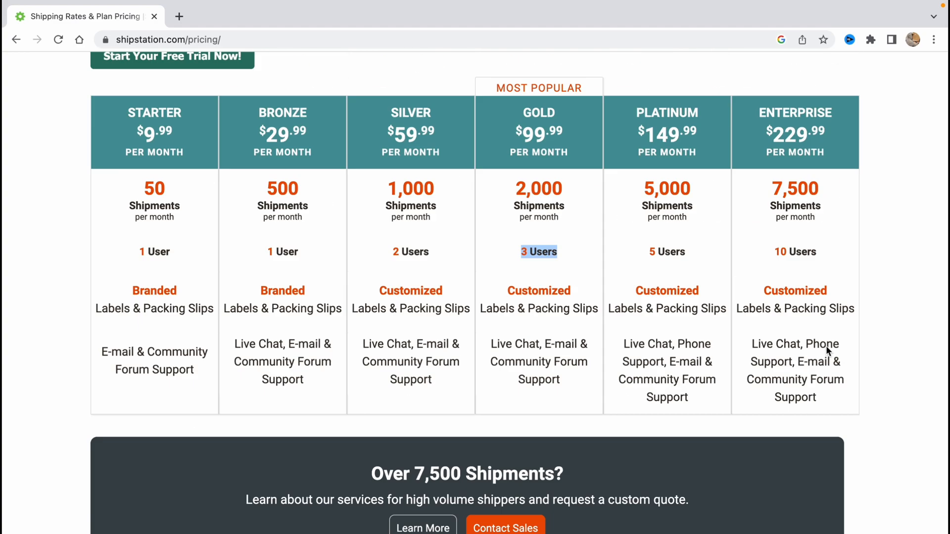
{"action": "scroll", "scroll_direction": "down", "scroll_amount": 3}
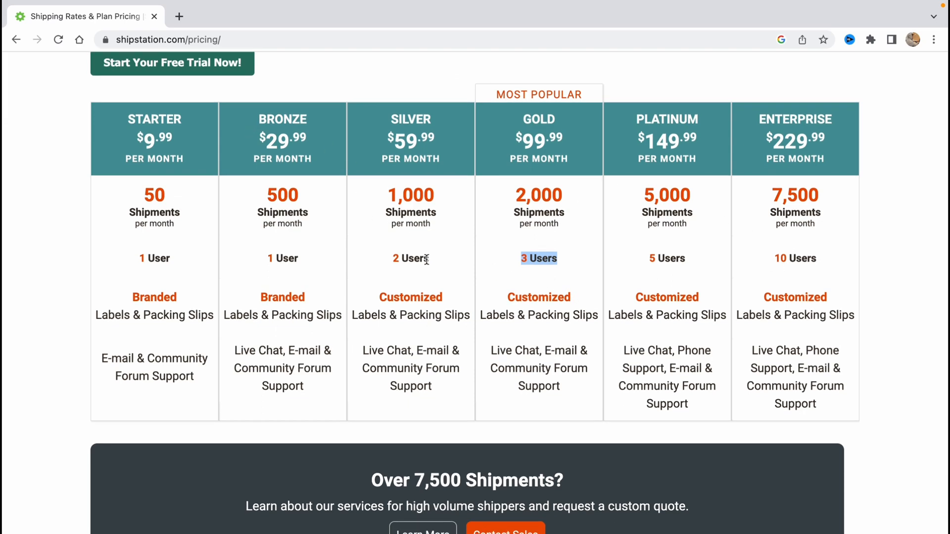
{"action": "scroll", "scroll_direction": "down", "scroll_amount": 3}
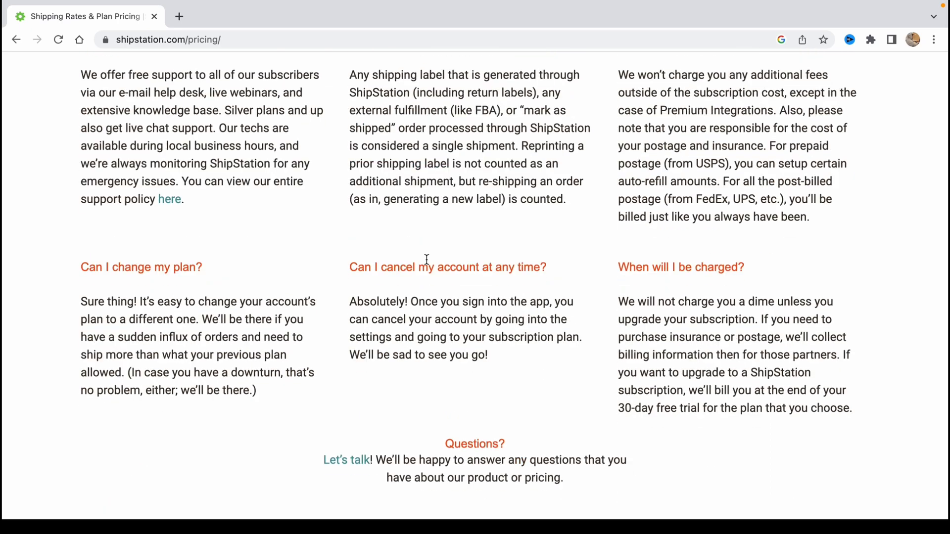
{"action": "scroll", "scroll_direction": "up", "scroll_amount": 3}
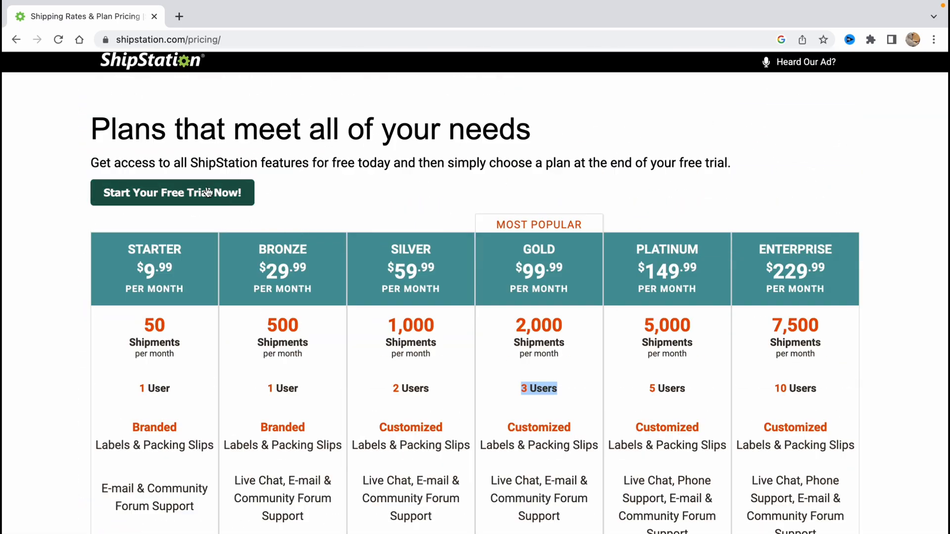
{"action": "left_click", "coordinate": [172, 193]}
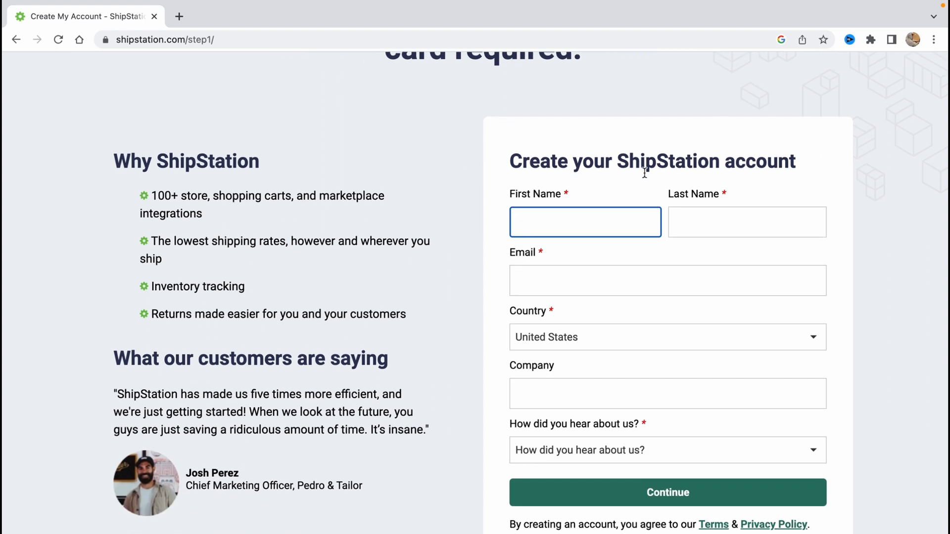
Enter first name 'He', last name 'Hel' and email 'mailmail' on the sign-up form
{"action": "type", "text": "Helper"}
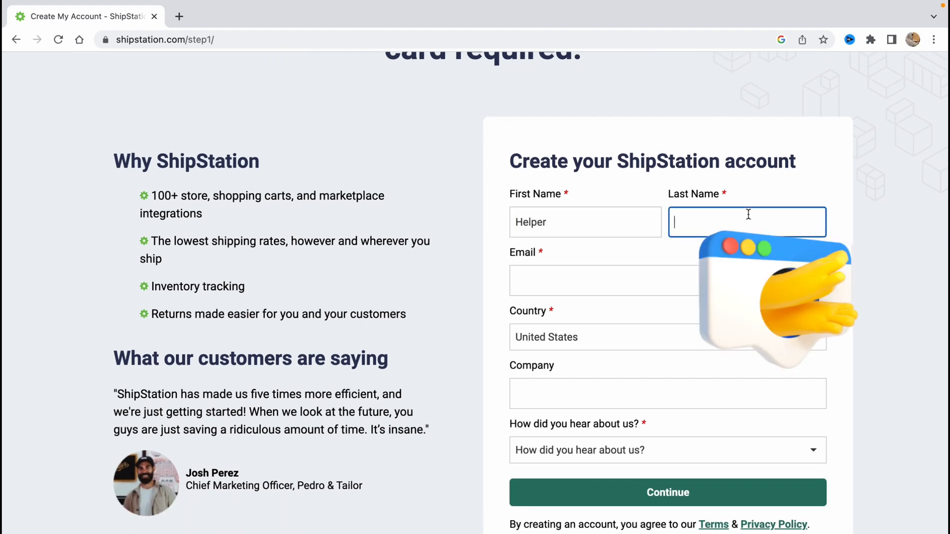
{"action": "type", "text": "s"}
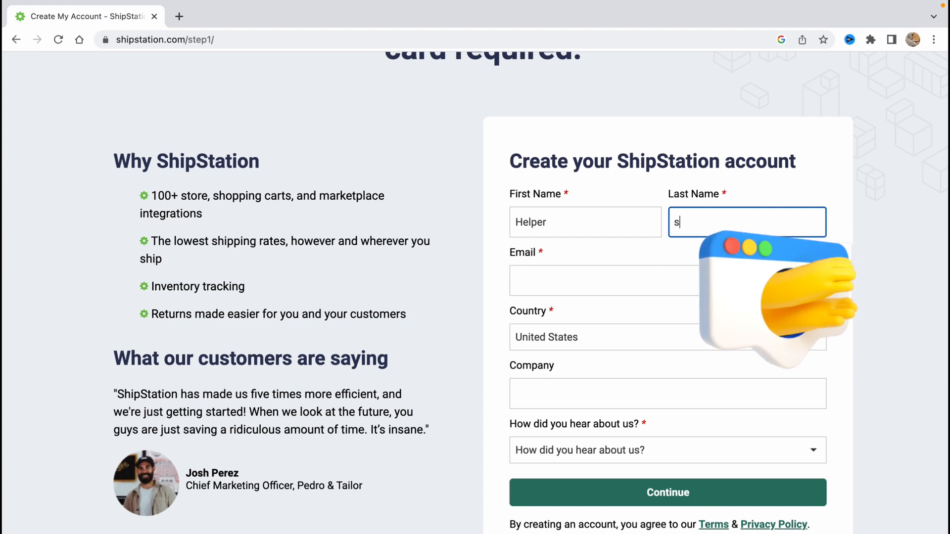
{"action": "key", "text": "Backspace"}
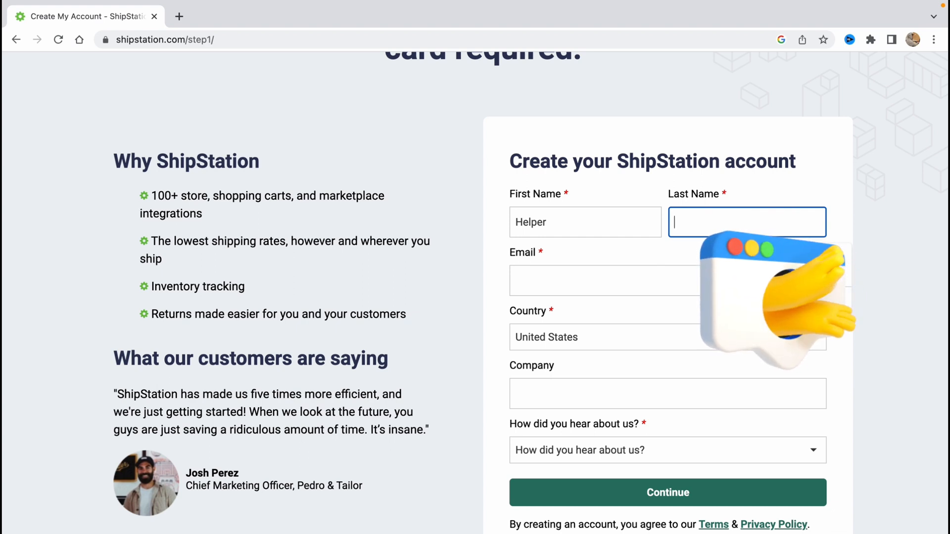
{"action": "type", "text": "Helper"}
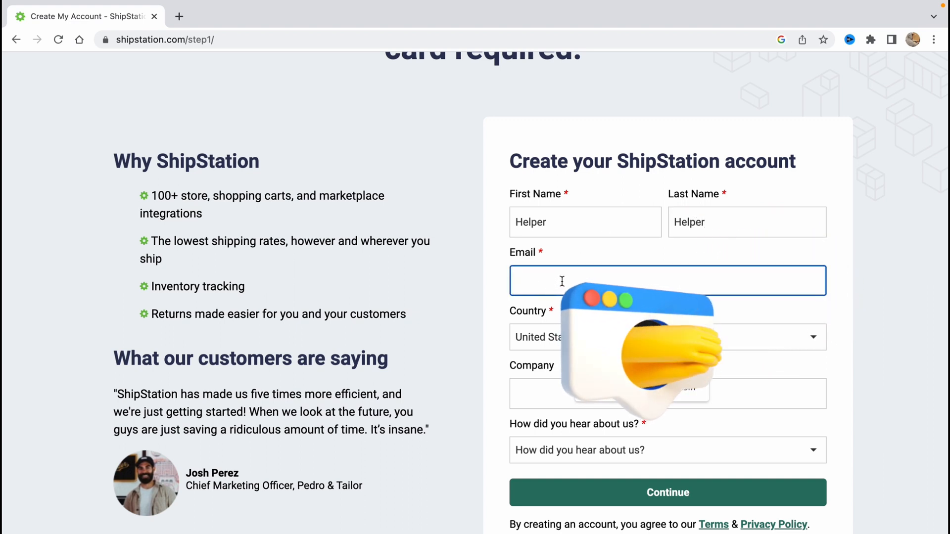
{"action": "type", "text": "mailmail"}
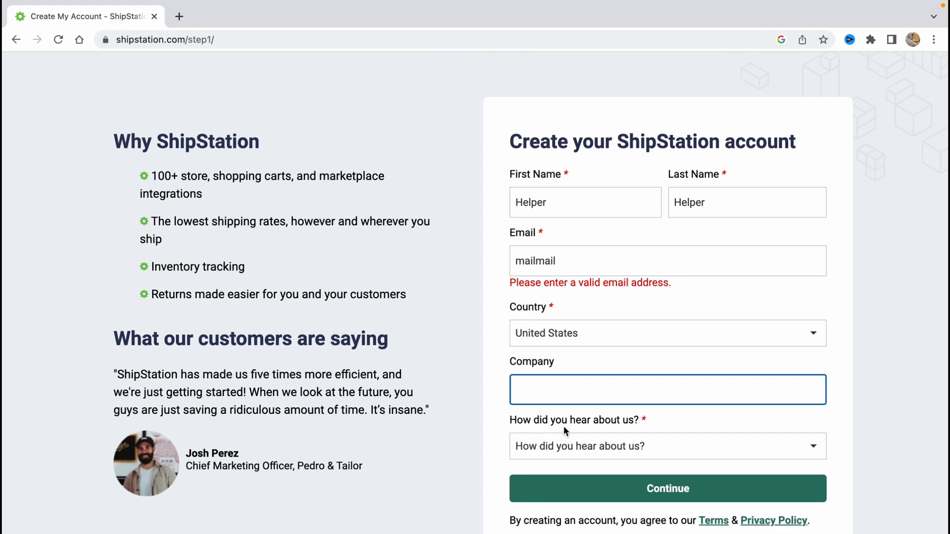
Choose Banner Ad as how you heard about ShipStation
{"action": "left_click", "coordinate": [666, 446]}
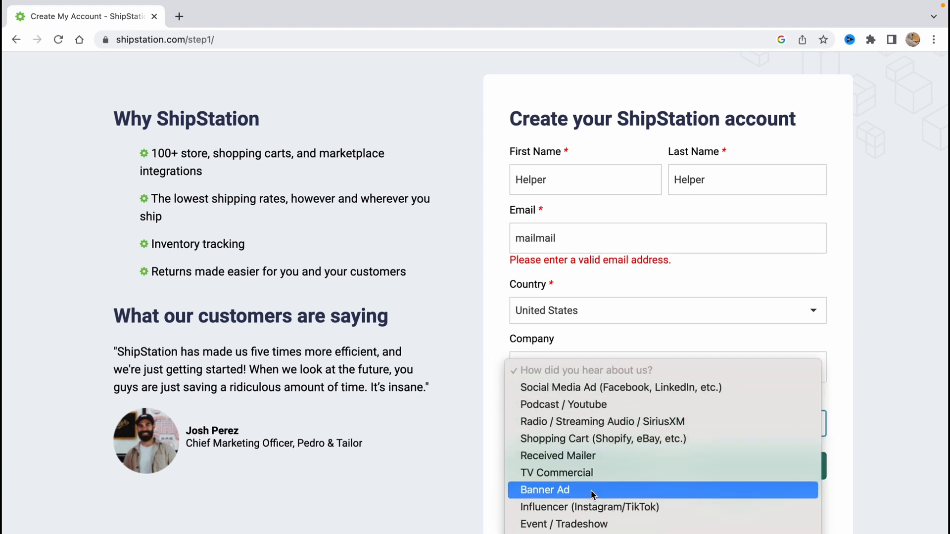
{"action": "left_click", "coordinate": [544, 489]}
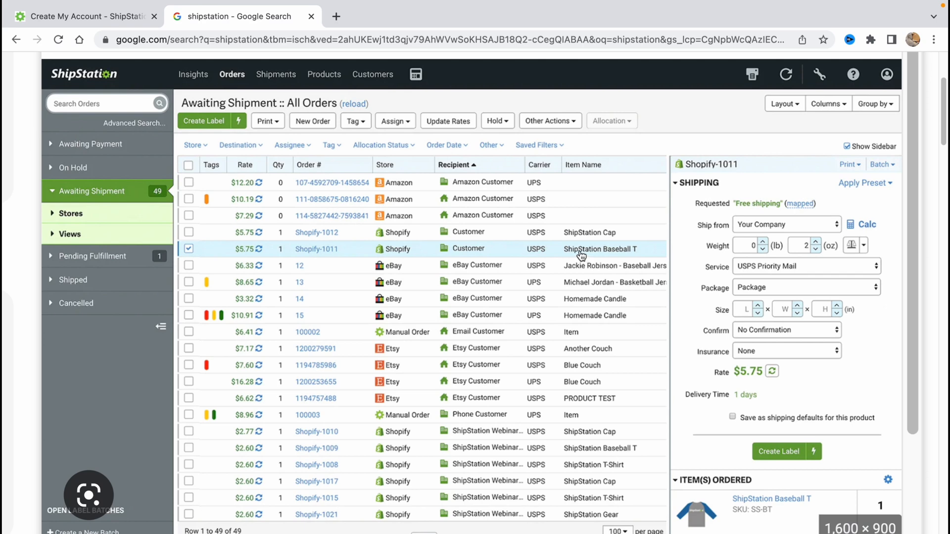
{"action": "mouse_move", "coordinate": [138, 104]}
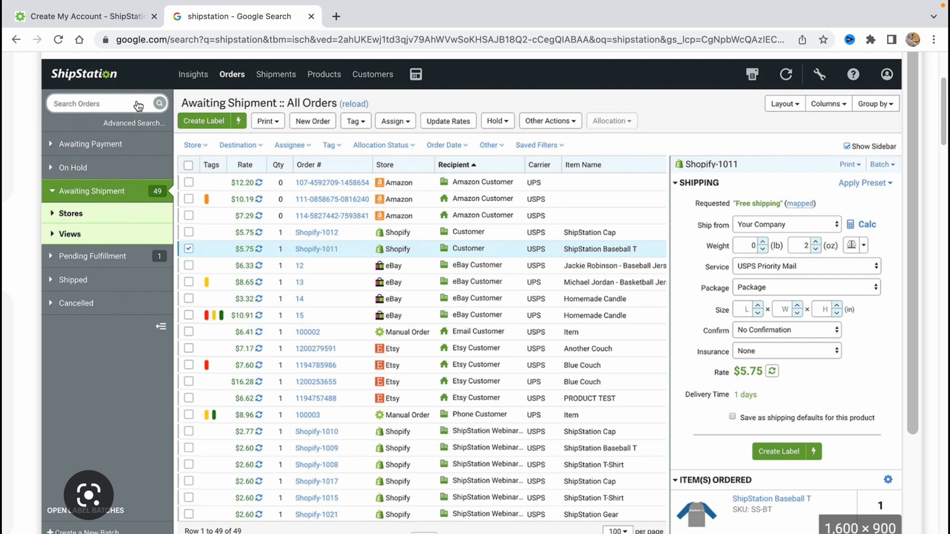
{"action": "mouse_move", "coordinate": [471, 161]}
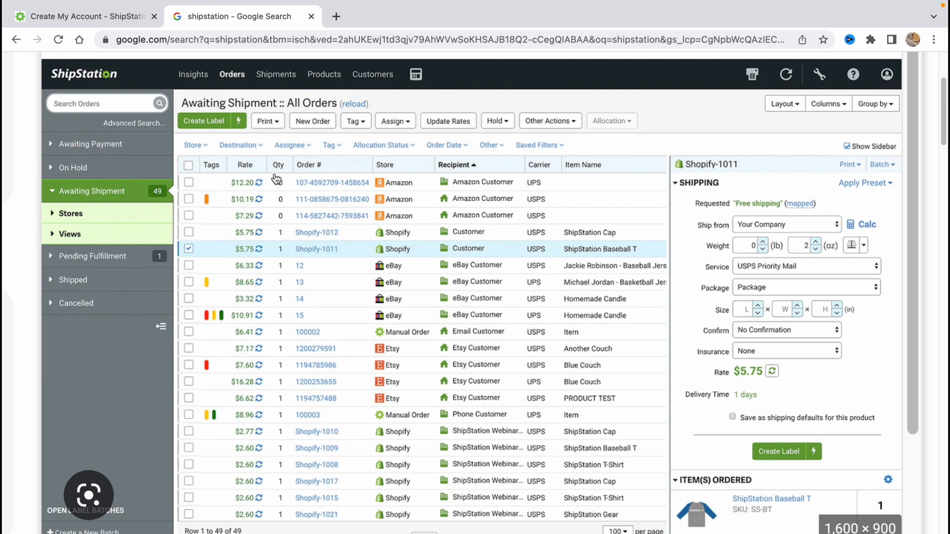
{"action": "mouse_move", "coordinate": [235, 186]}
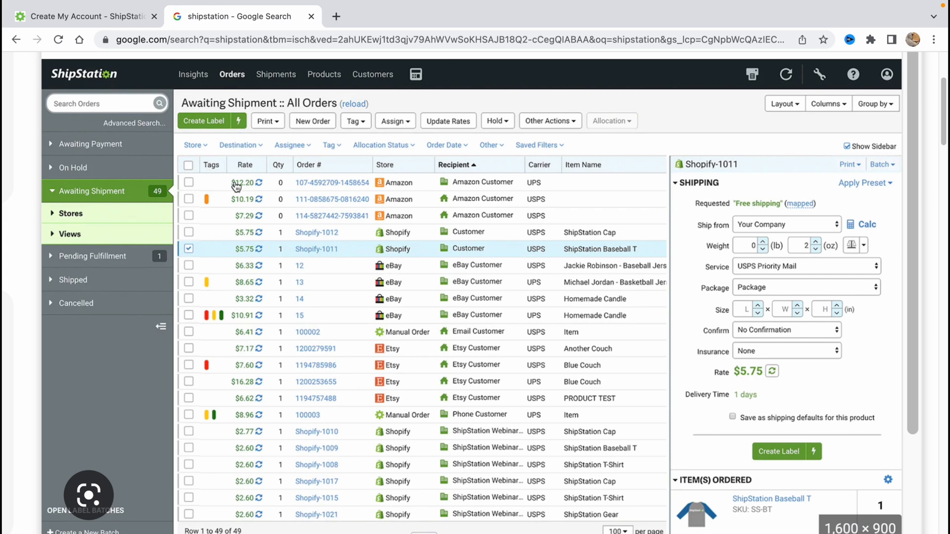
{"action": "mouse_move", "coordinate": [588, 206]}
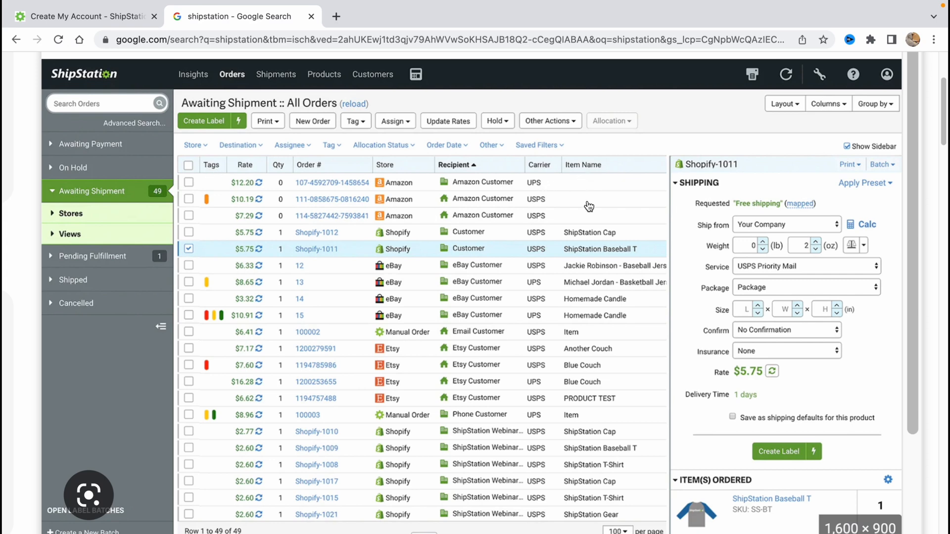
{"action": "mouse_move", "coordinate": [596, 259]}
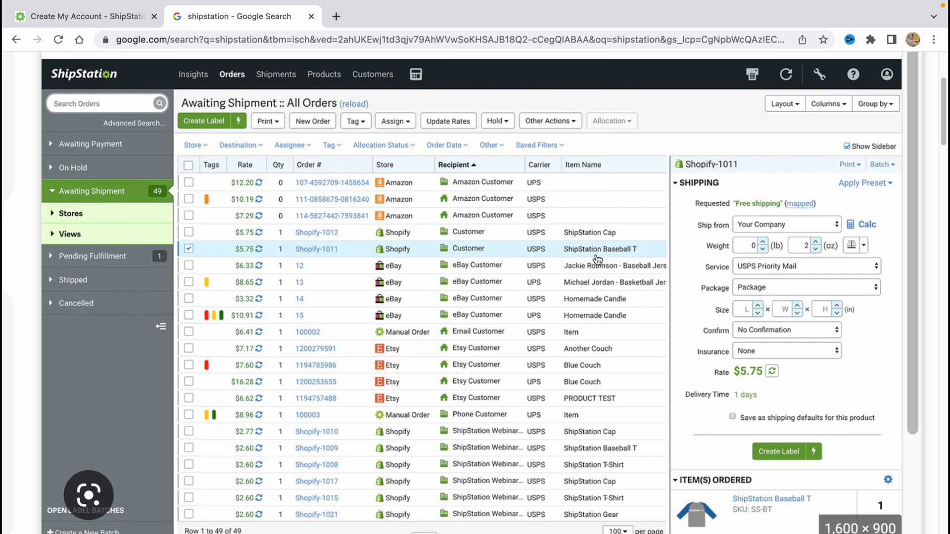
{"action": "mouse_move", "coordinate": [582, 291]}
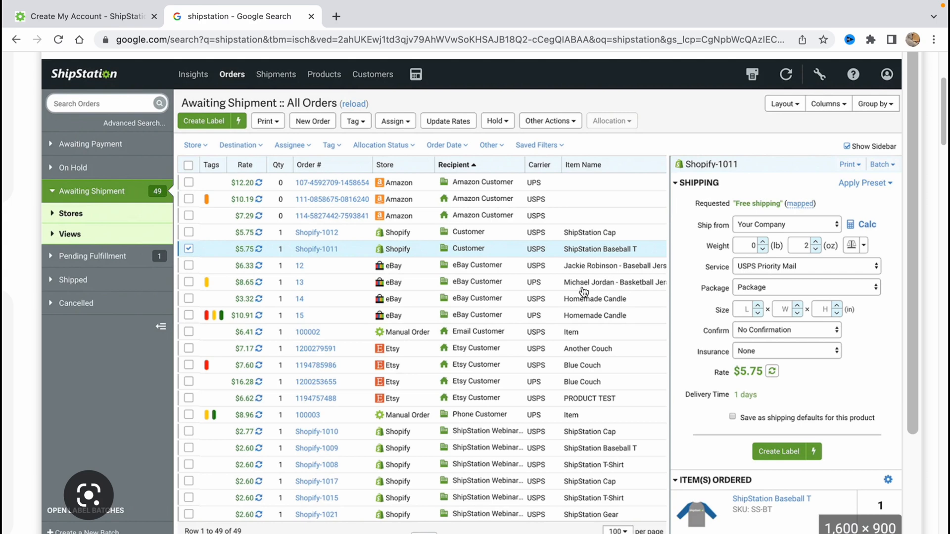
{"action": "mouse_move", "coordinate": [652, 211]}
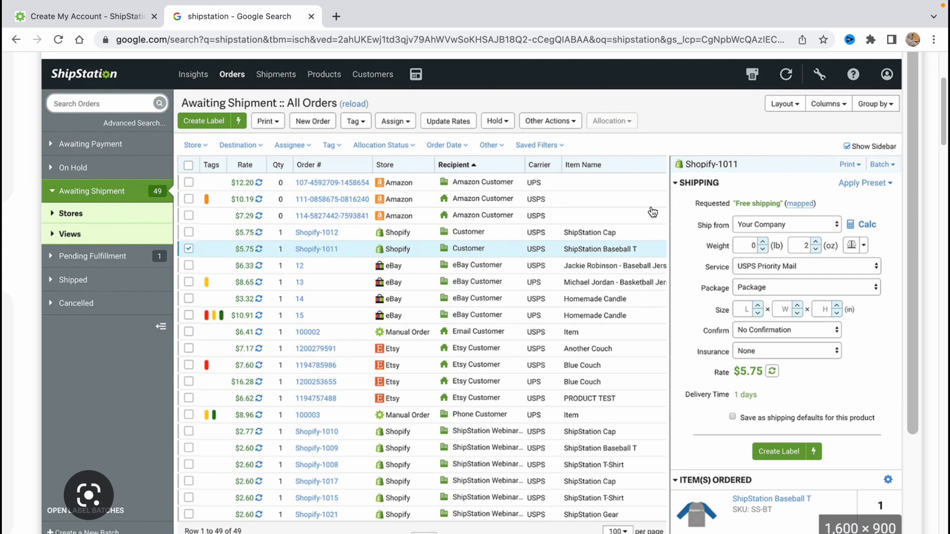
{"action": "mouse_move", "coordinate": [551, 173]}
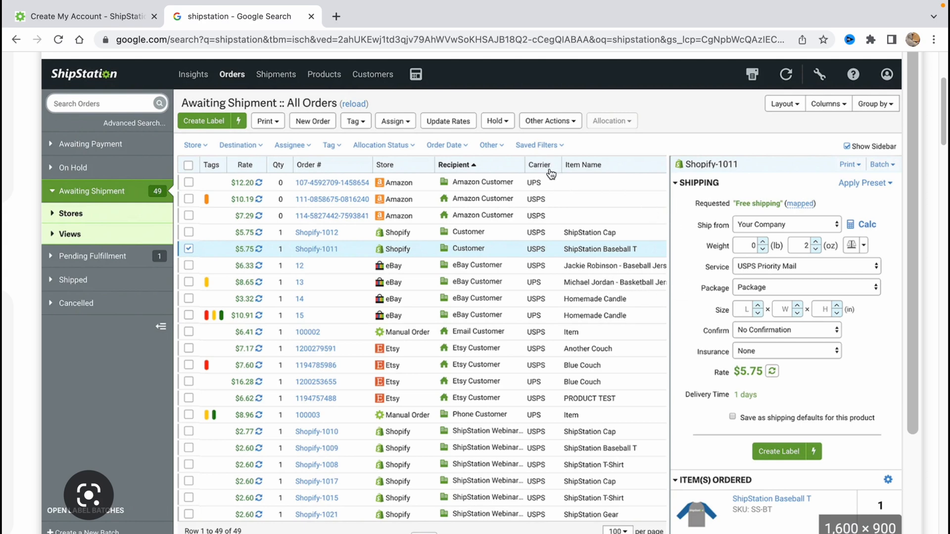
{"action": "mouse_move", "coordinate": [550, 193]}
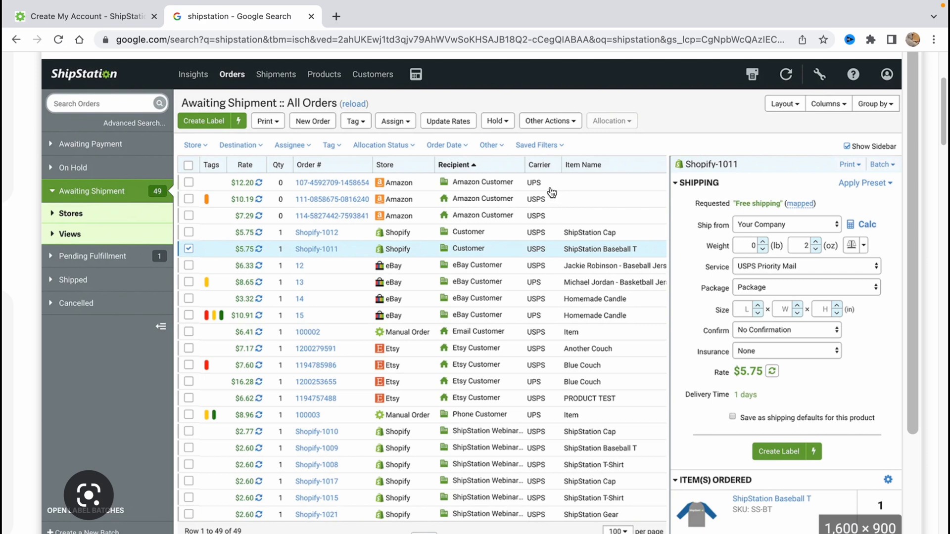
{"action": "mouse_move", "coordinate": [539, 328]}
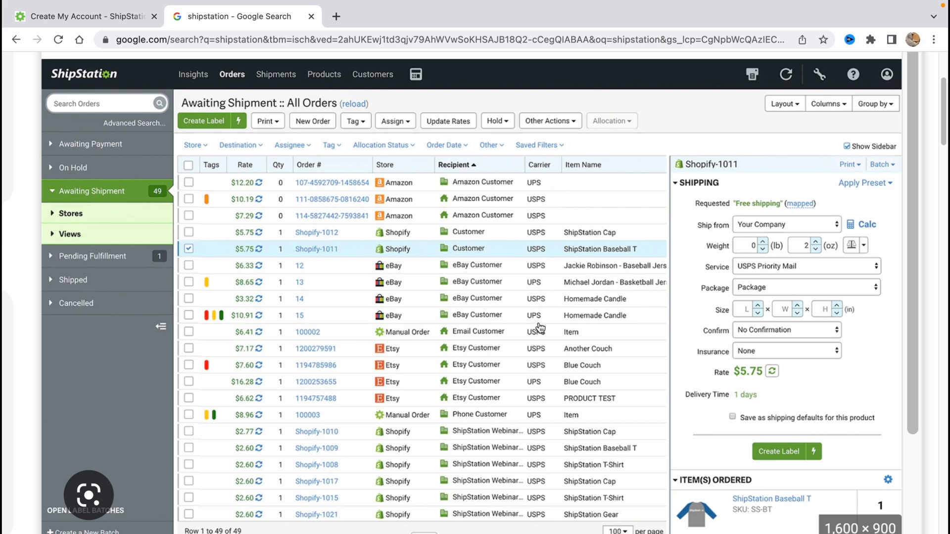
{"action": "mouse_move", "coordinate": [489, 195]}
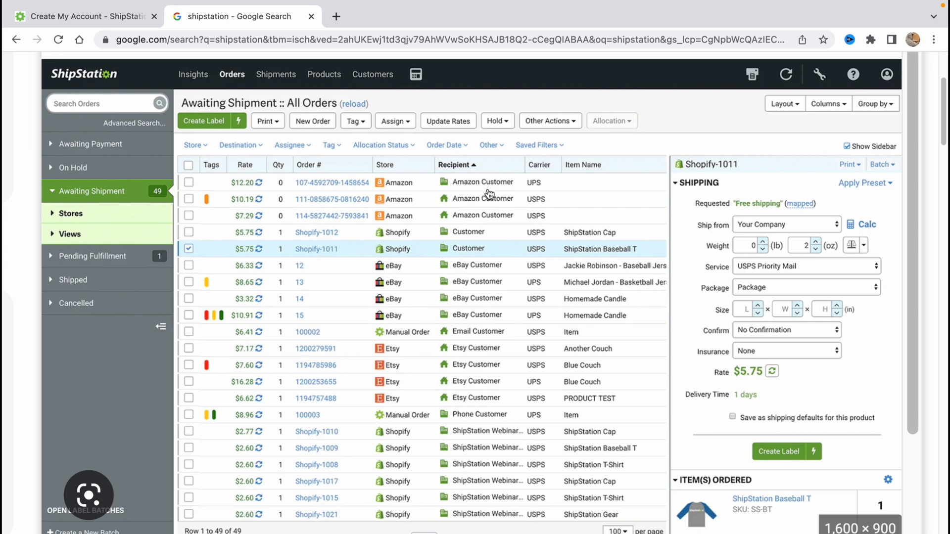
{"action": "mouse_move", "coordinate": [474, 265]}
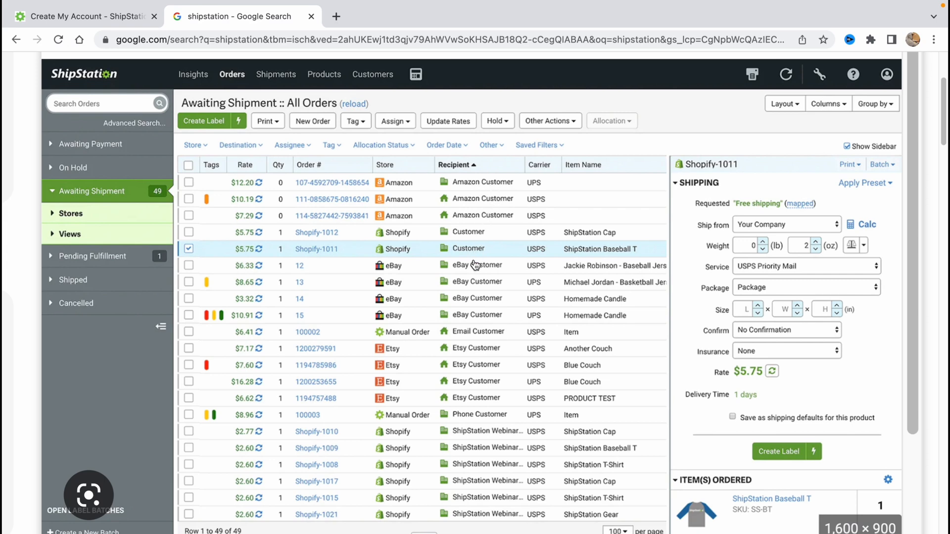
{"action": "mouse_move", "coordinate": [467, 351]}
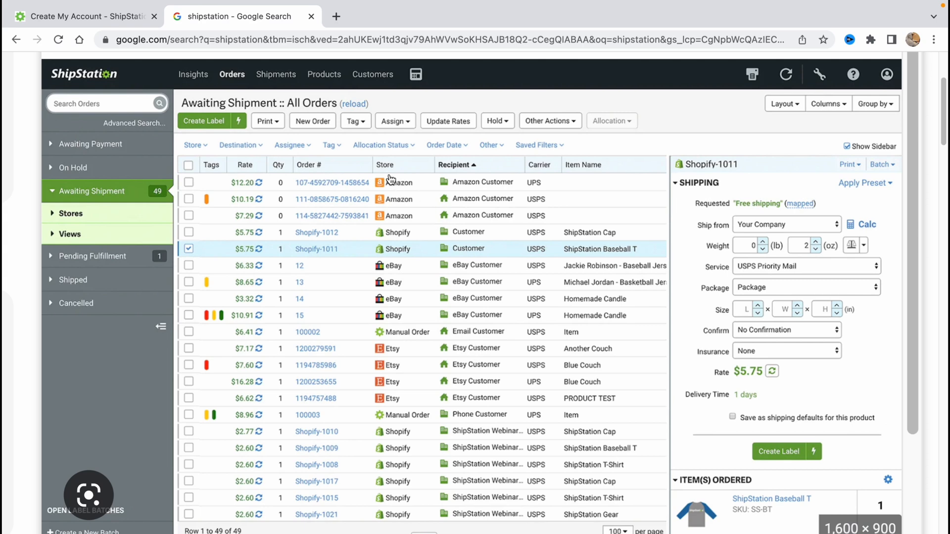
{"action": "mouse_move", "coordinate": [425, 176]}
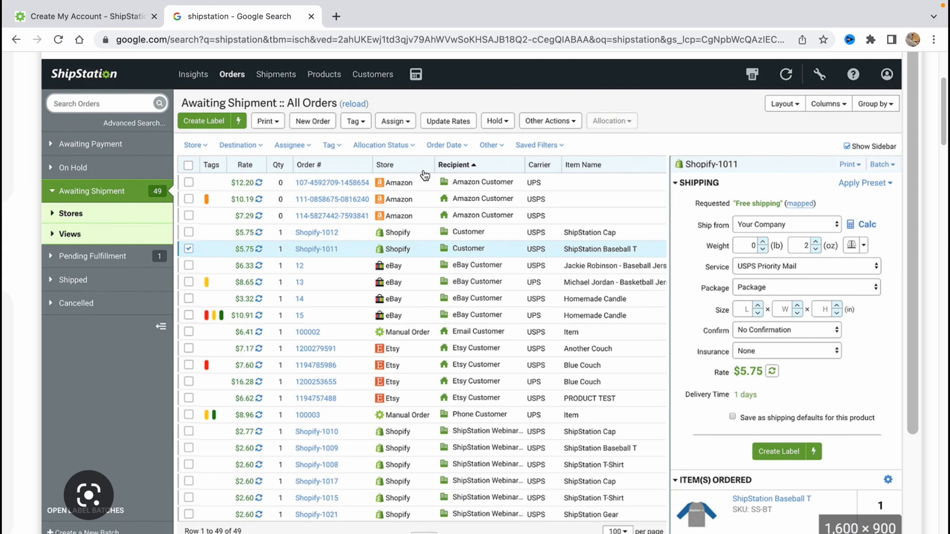
{"action": "mouse_move", "coordinate": [351, 168]}
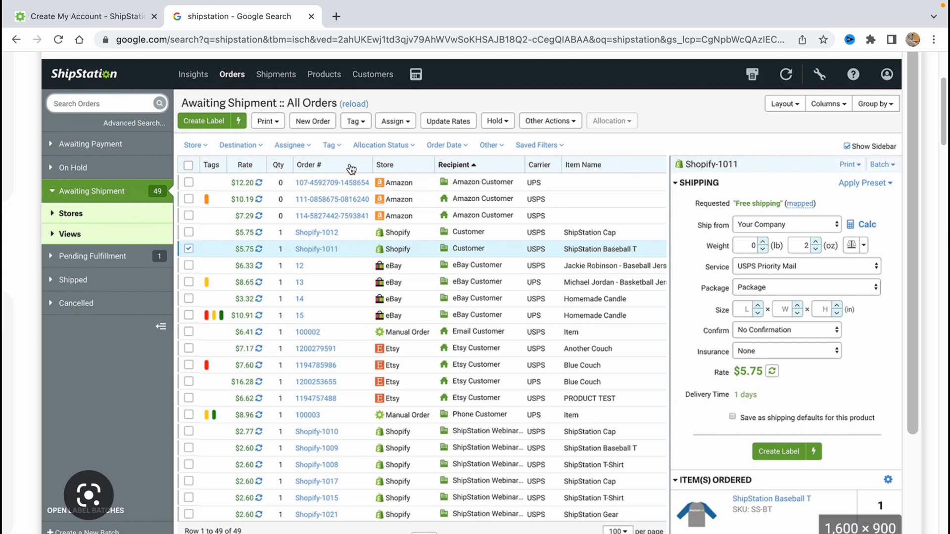
{"action": "mouse_move", "coordinate": [372, 417]}
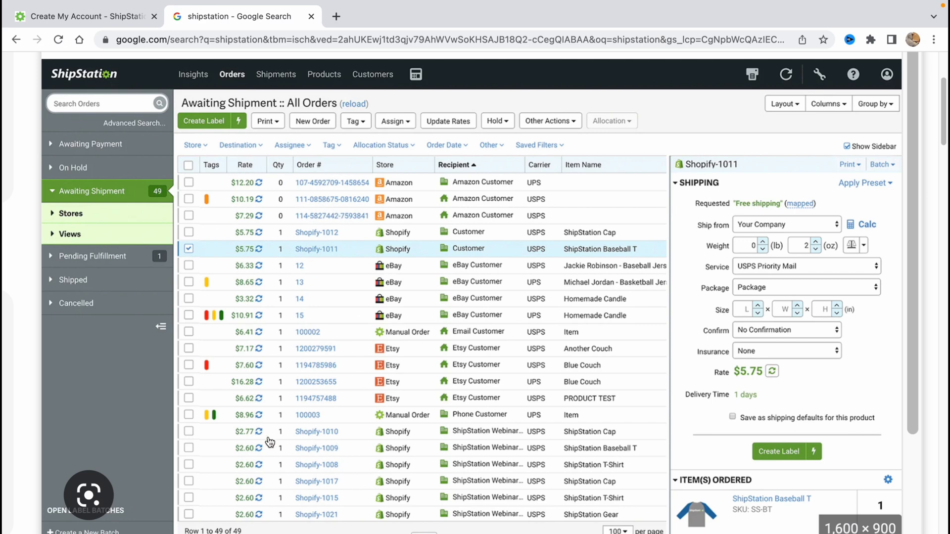
{"action": "mouse_move", "coordinate": [154, 214]}
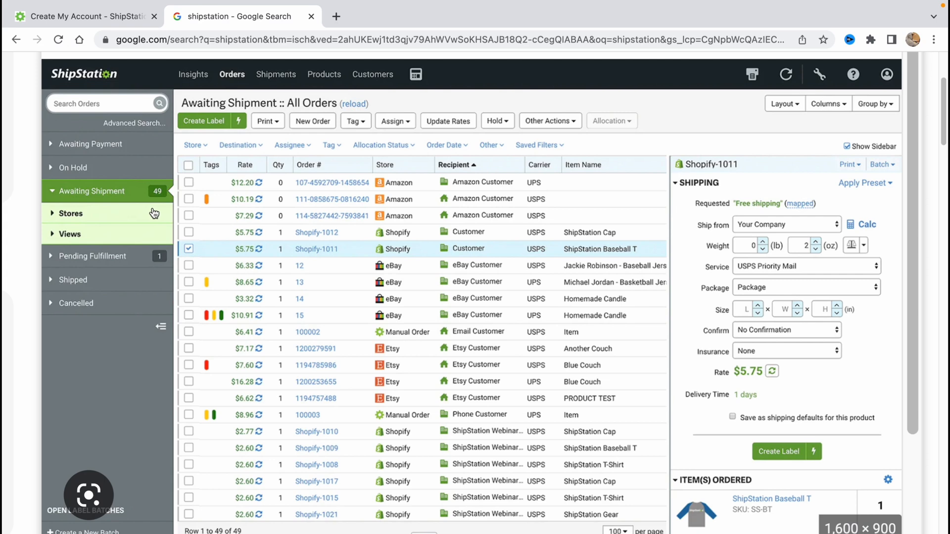
{"action": "mouse_move", "coordinate": [186, 280]}
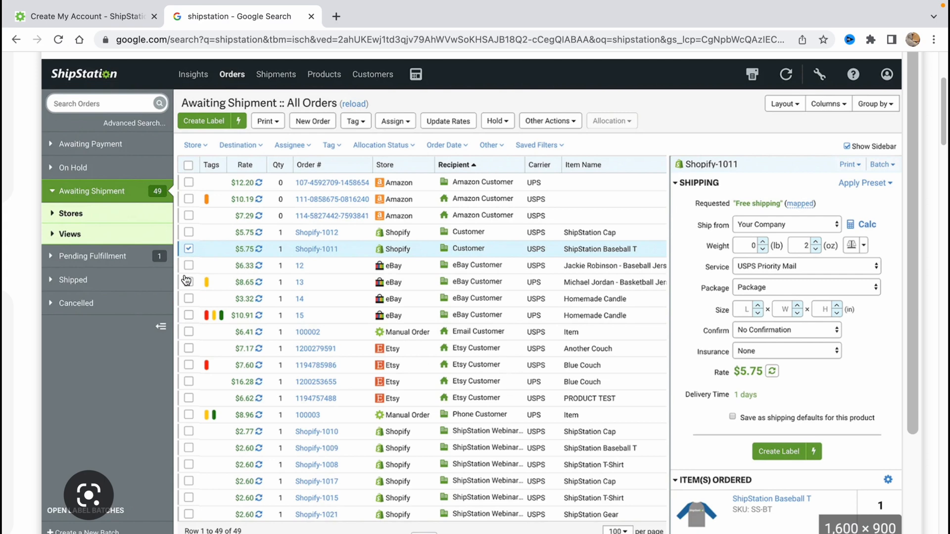
{"action": "mouse_move", "coordinate": [408, 309]}
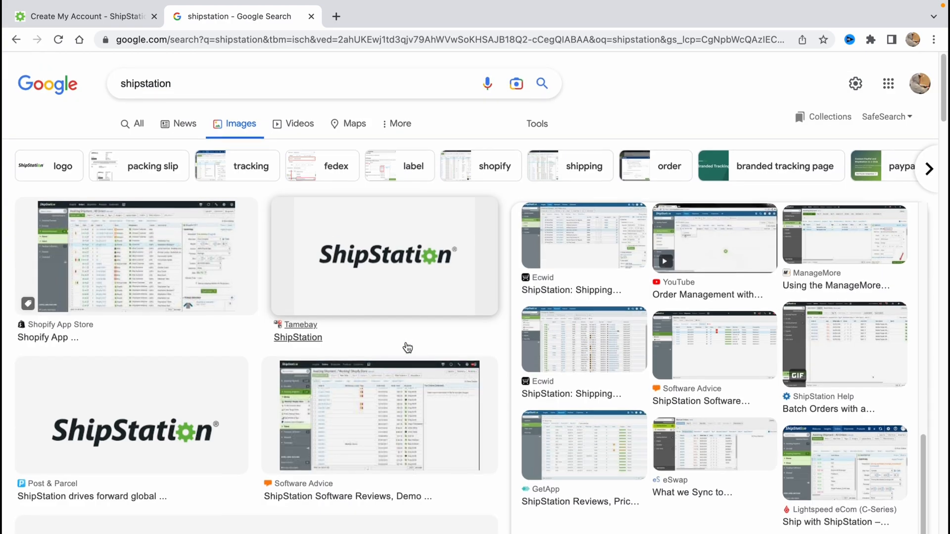
Browse the image results and preview the GeekSeller 'Missing Ship By date' screenshot
{"action": "scroll", "scroll_direction": "down", "scroll_amount": 3}
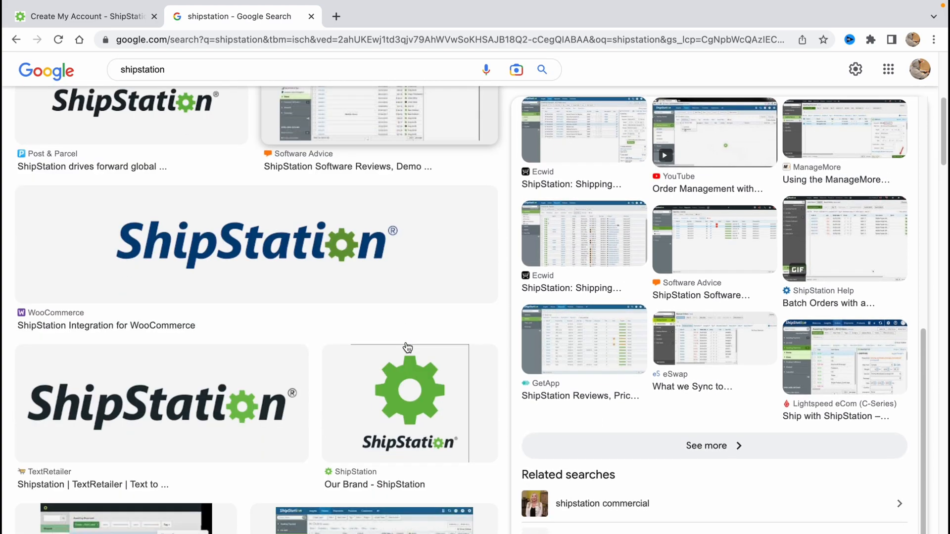
{"action": "scroll", "scroll_direction": "down", "scroll_amount": 3}
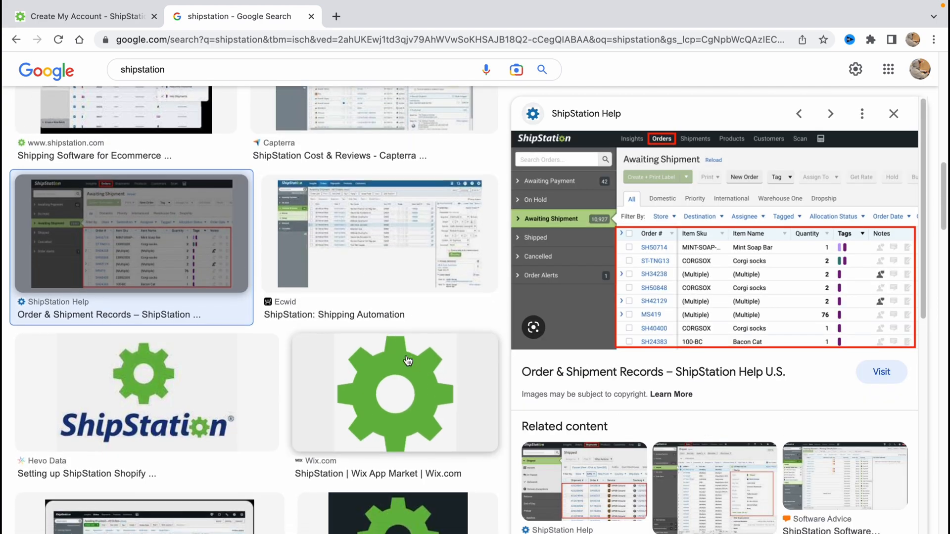
{"action": "scroll", "scroll_direction": "down", "scroll_amount": 3}
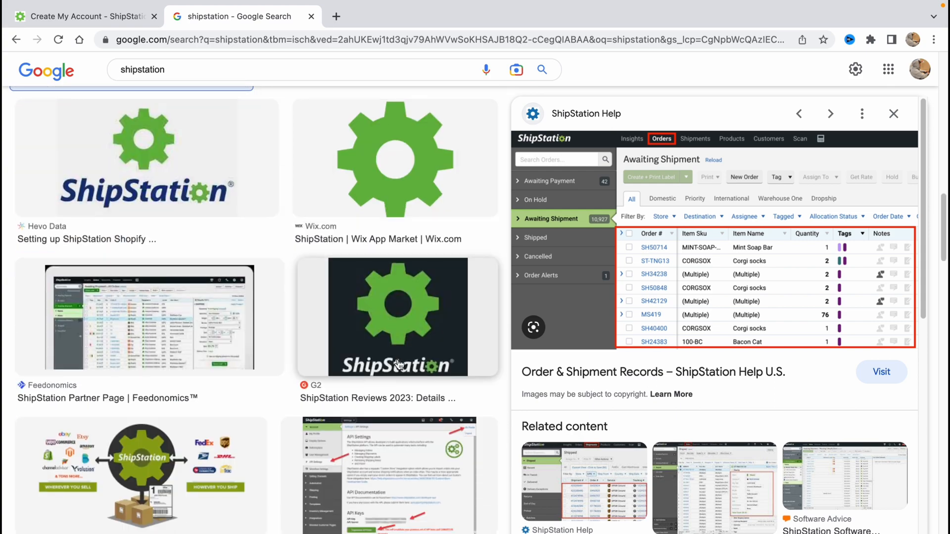
{"action": "scroll", "scroll_direction": "down", "scroll_amount": 3}
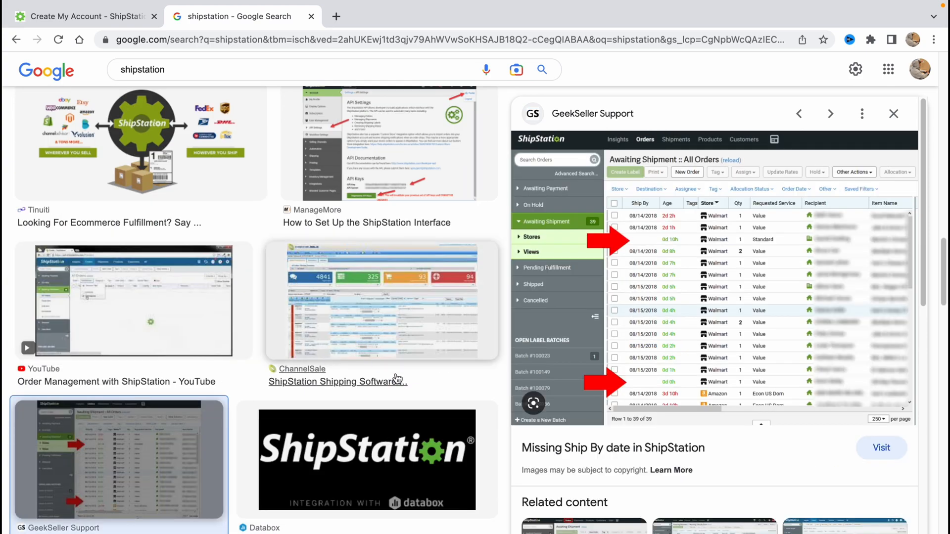
{"action": "scroll", "scroll_direction": "down", "scroll_amount": 3}
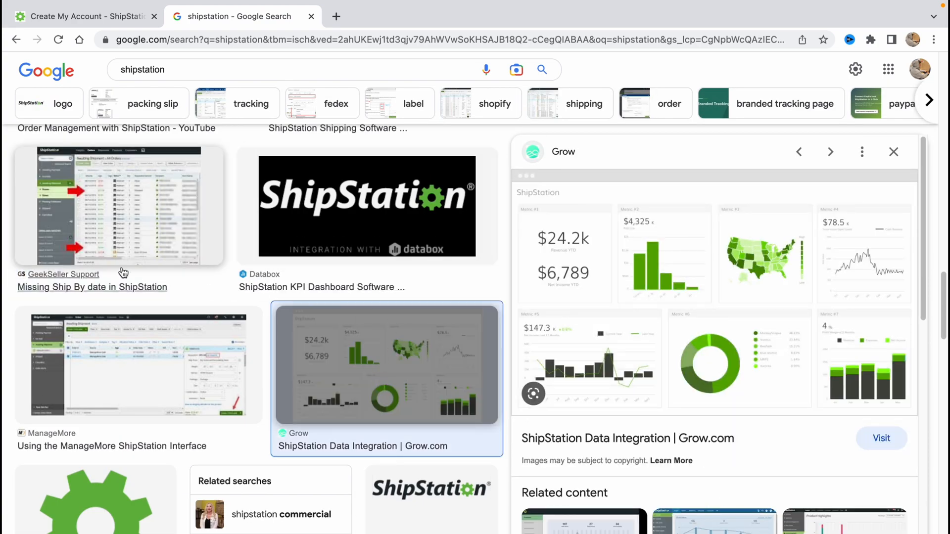
{"action": "left_click", "coordinate": [119, 205]}
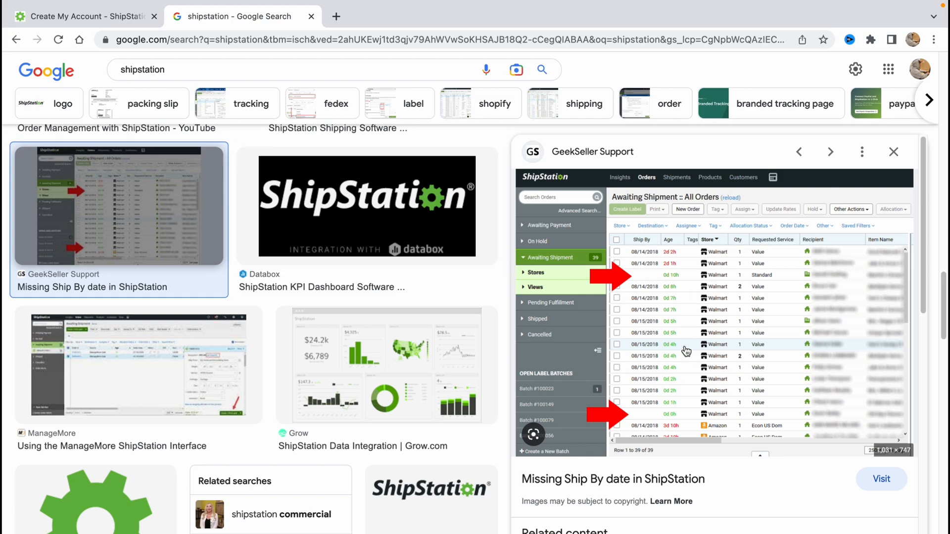
{"action": "mouse_move", "coordinate": [666, 250]}
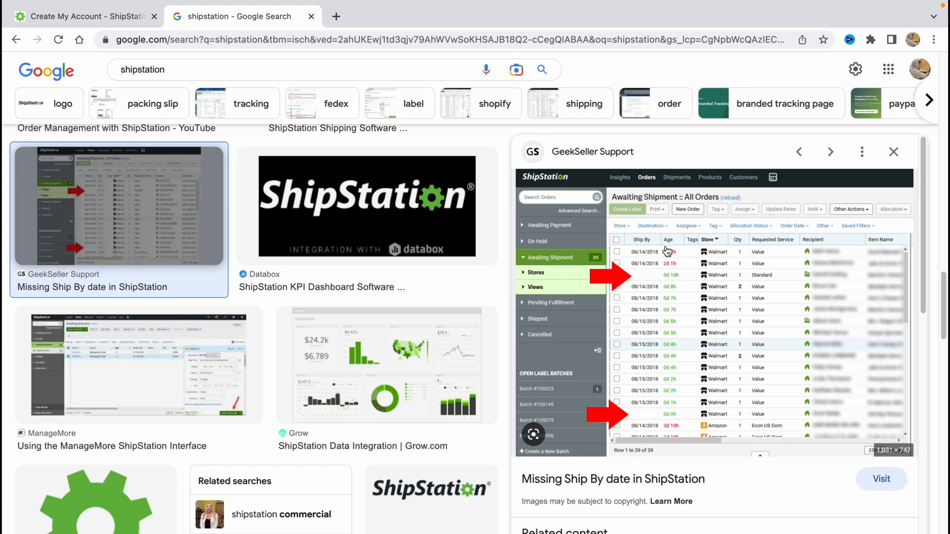
Continue down the results toward the ShipStation Insights overview screenshot
{"action": "scroll", "scroll_direction": "down", "scroll_amount": 3}
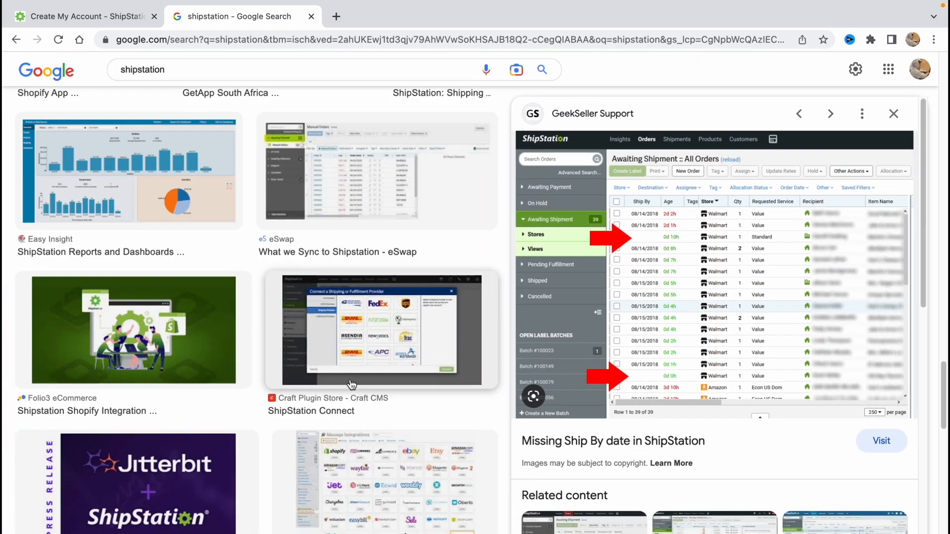
{"action": "scroll", "scroll_direction": "down", "scroll_amount": 3}
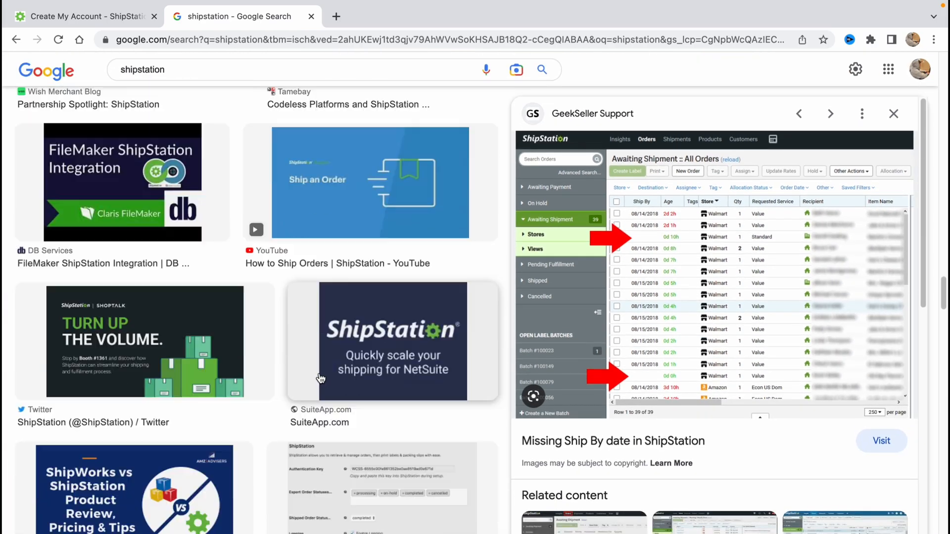
{"action": "scroll", "scroll_direction": "down", "scroll_amount": 3}
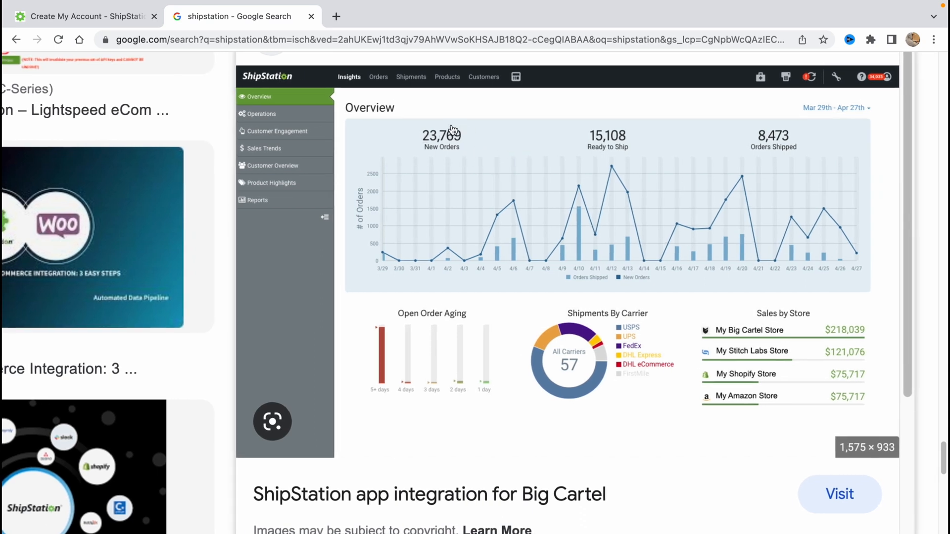
{"action": "mouse_move", "coordinate": [624, 152]}
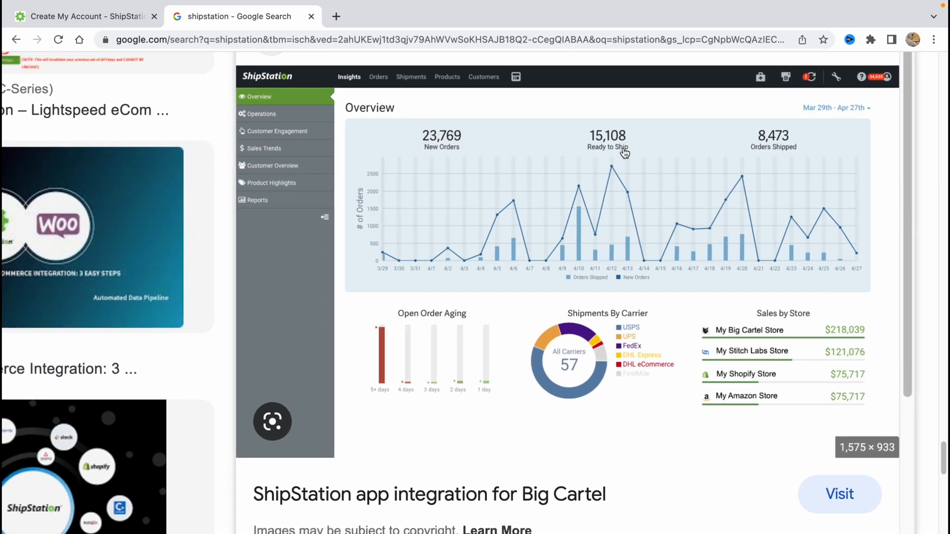
{"action": "mouse_move", "coordinate": [797, 151]}
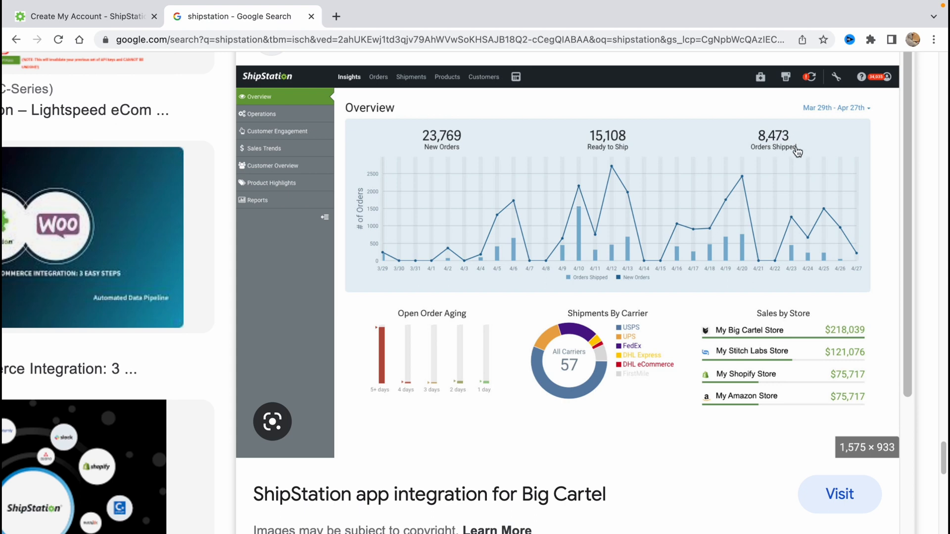
{"action": "mouse_move", "coordinate": [820, 430]}
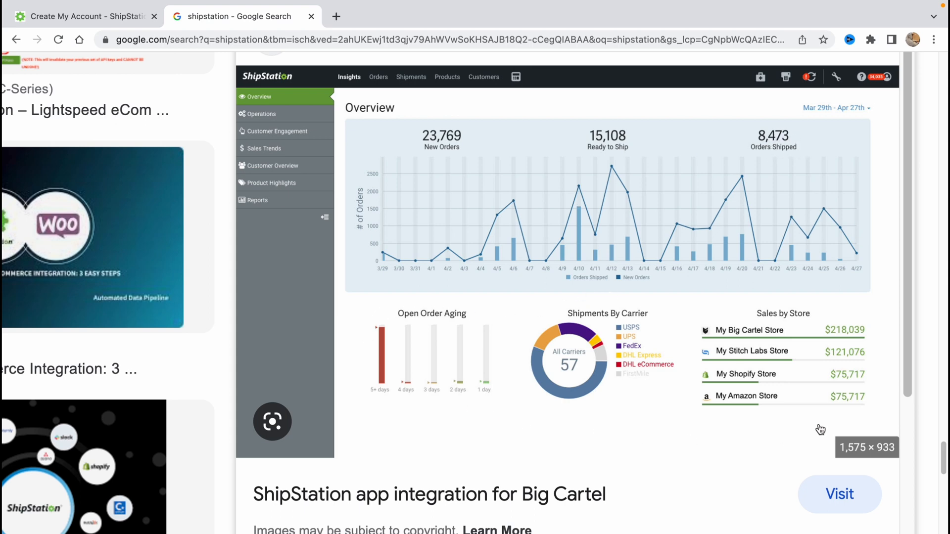
{"action": "mouse_move", "coordinate": [551, 347]}
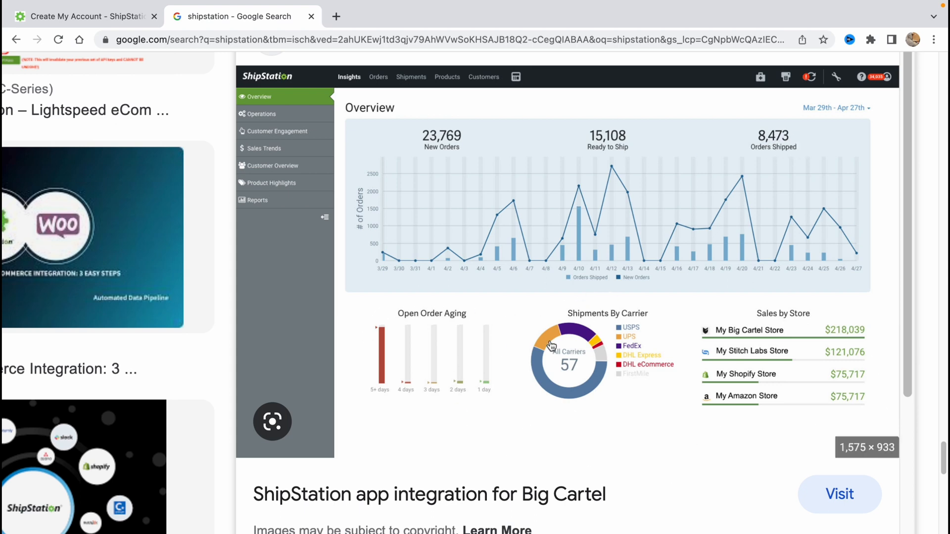
{"action": "mouse_move", "coordinate": [777, 331]}
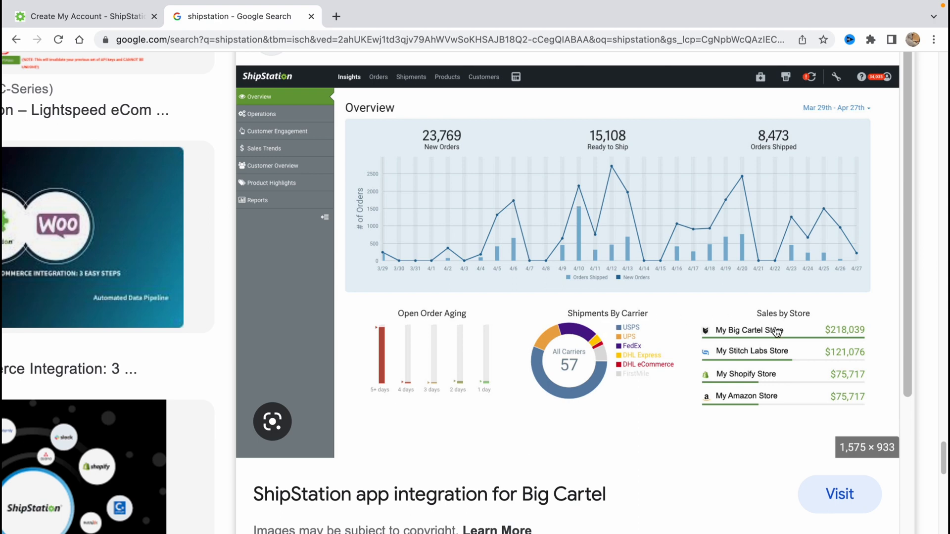
{"action": "mouse_move", "coordinate": [394, 329]}
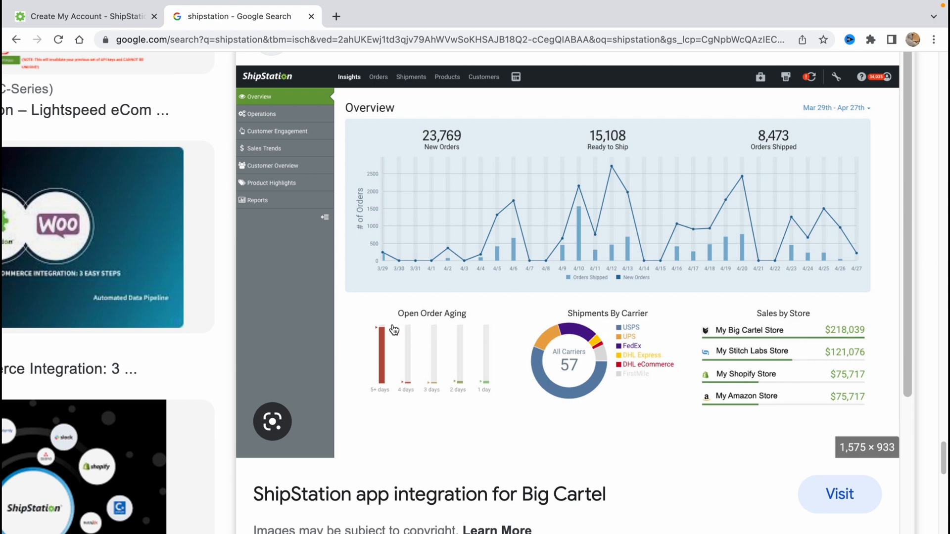
{"action": "mouse_move", "coordinate": [456, 323]}
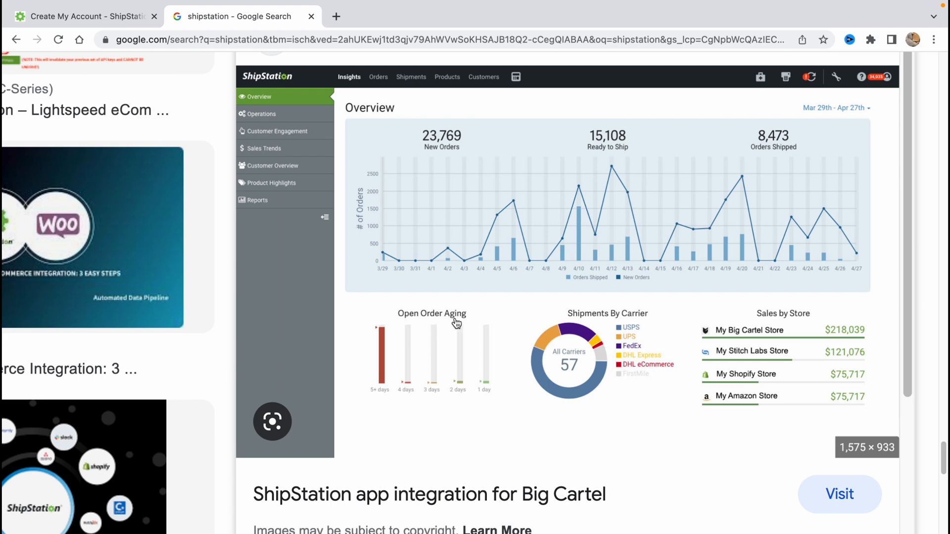
{"action": "mouse_move", "coordinate": [520, 232]}
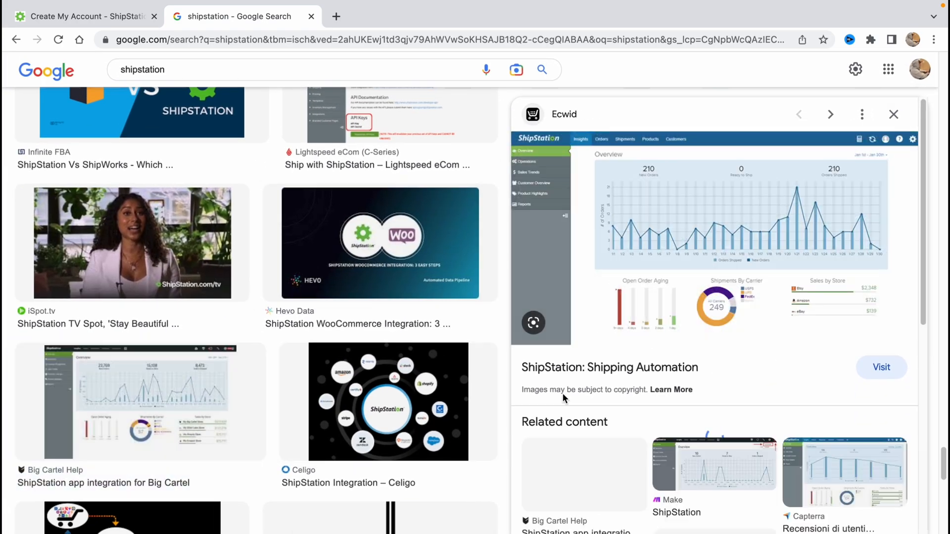
Scroll the results grid with the Big Cartel Help ShipStation integration preview open
{"action": "scroll", "scroll_direction": "down", "scroll_amount": 3}
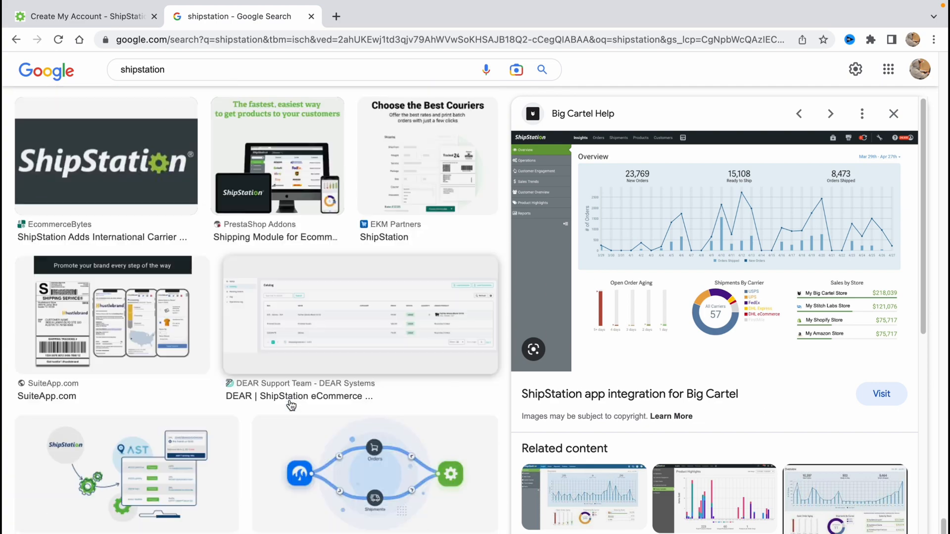
{"action": "scroll", "scroll_direction": "down", "scroll_amount": 3}
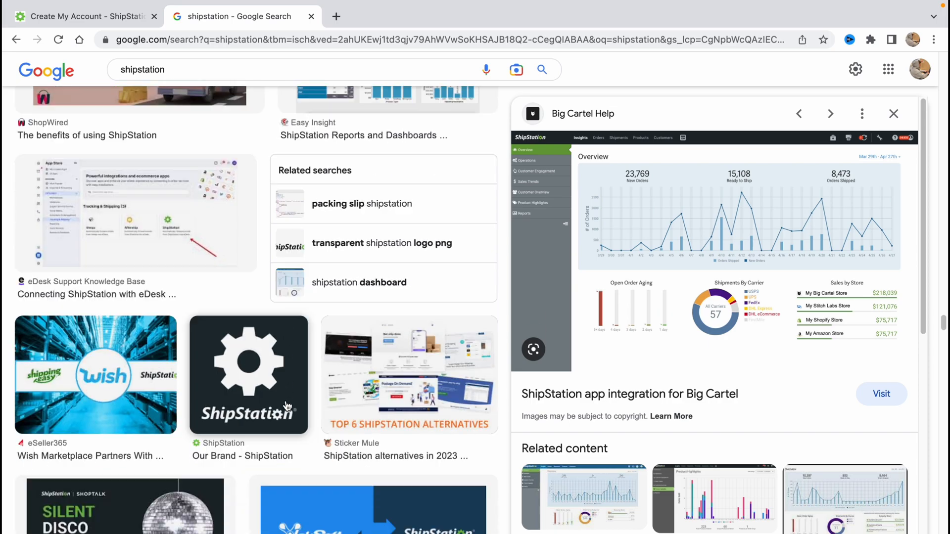
{"action": "scroll", "scroll_direction": "down", "scroll_amount": 3}
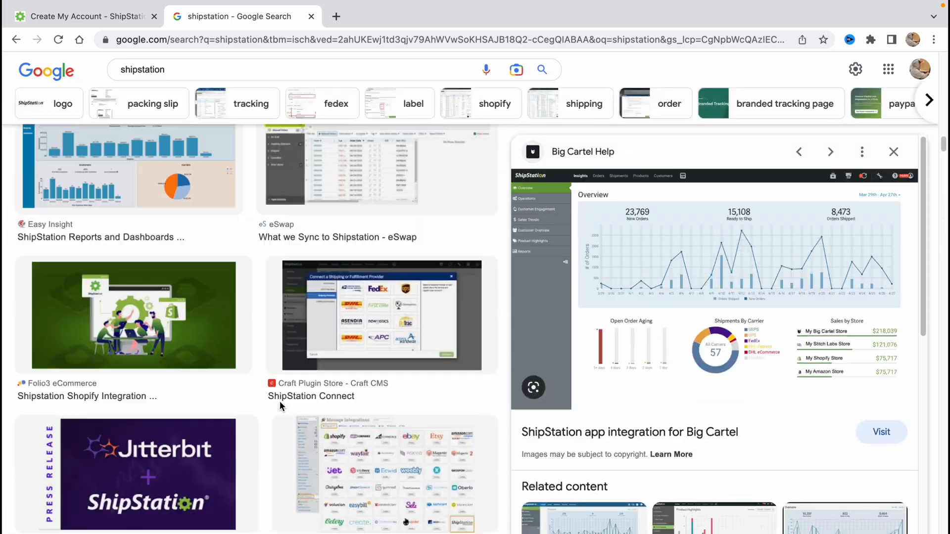